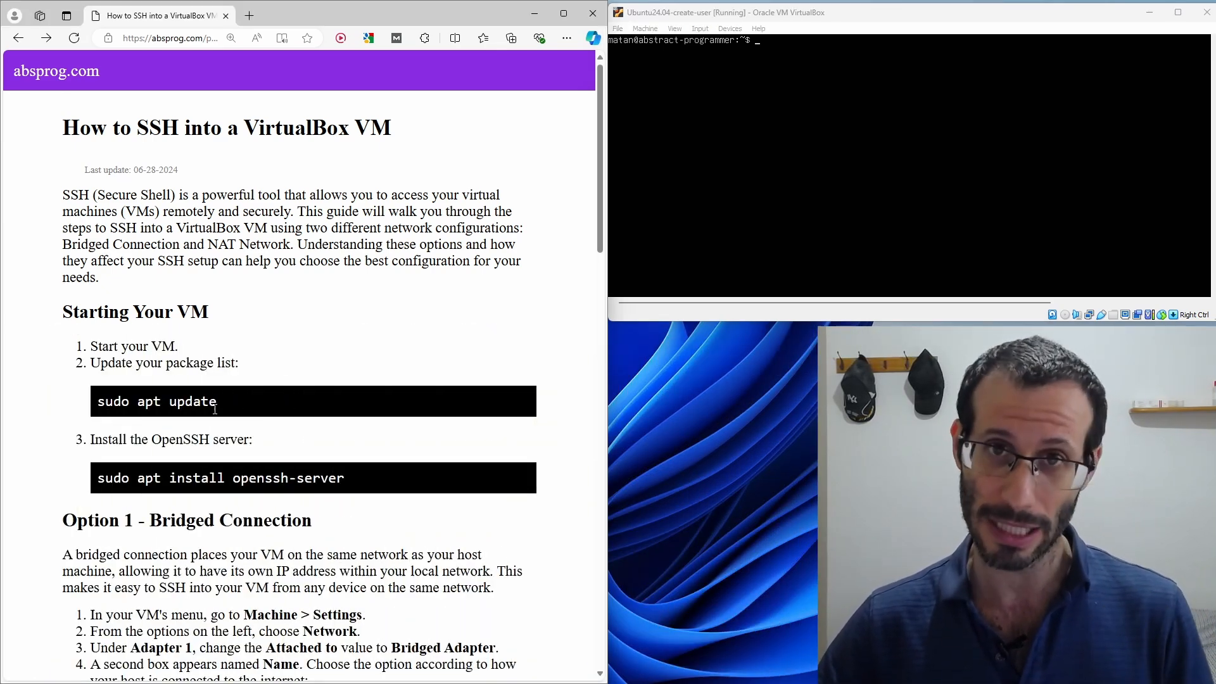
Step: Run sudo apt update, then sudo apt install openssh-server, confirming it is already installed
{"action": "type", "text": "sudo apt upd"}
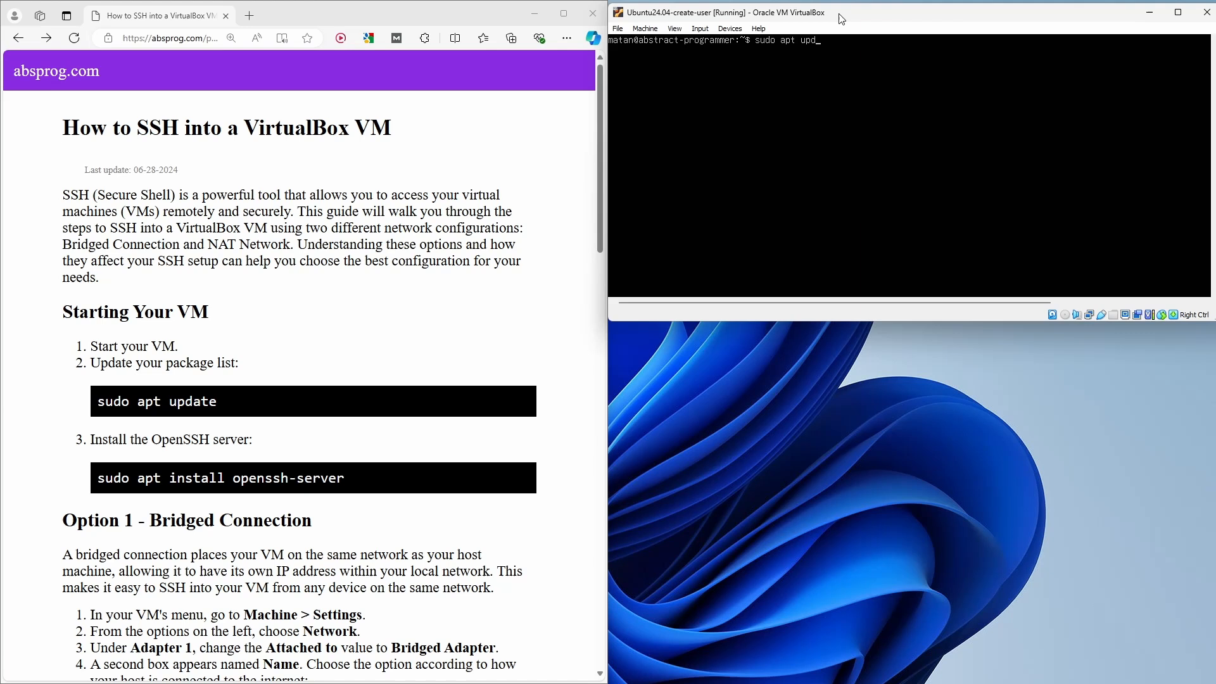
{"action": "key", "text": "Return"}
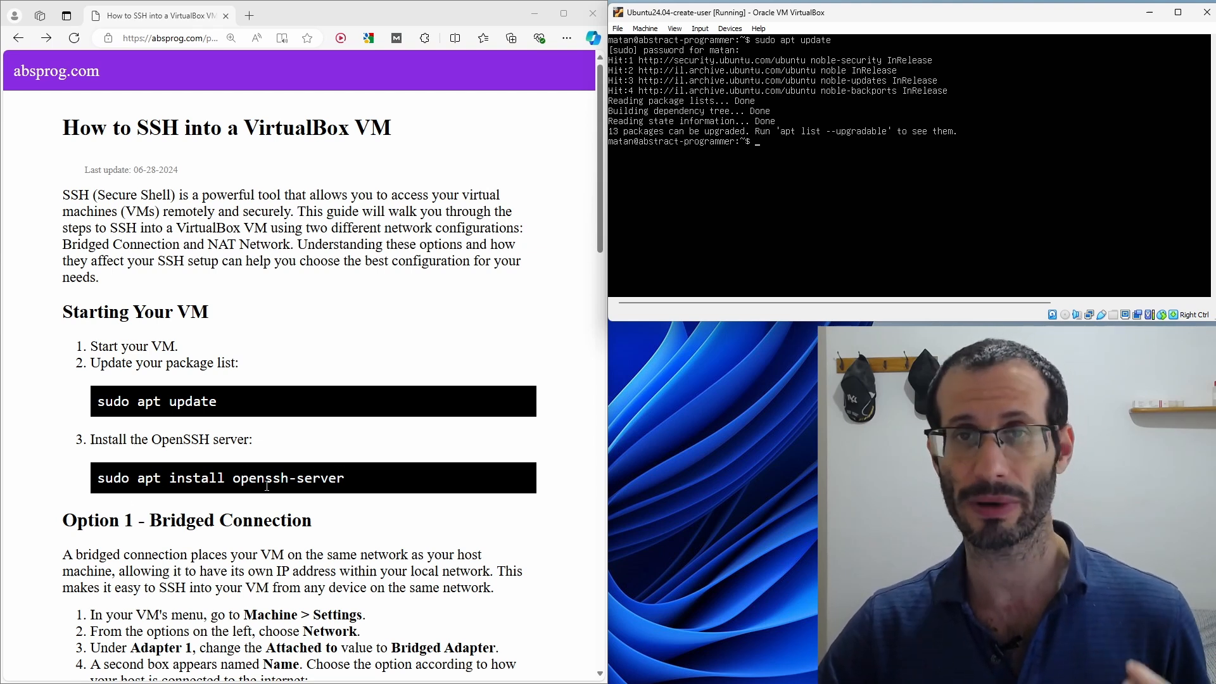
{"action": "type", "text": "sudo apt install openssh-server"}
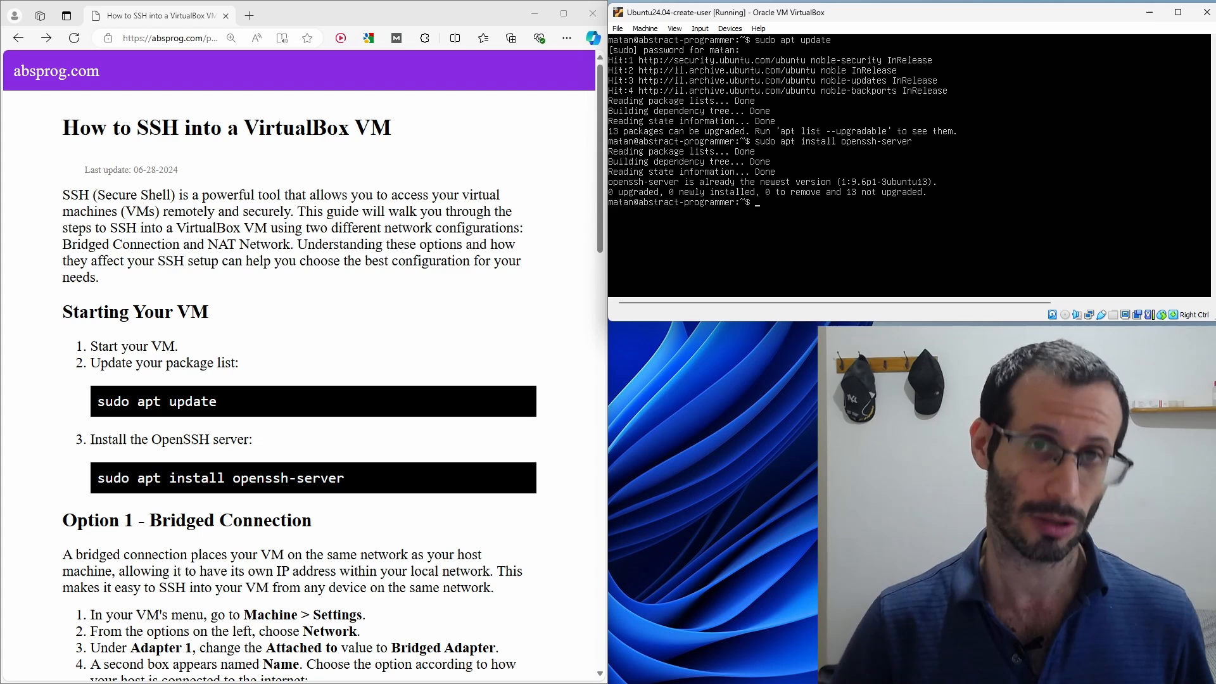
{"action": "scroll", "scroll_direction": "down", "scroll_amount": 3}
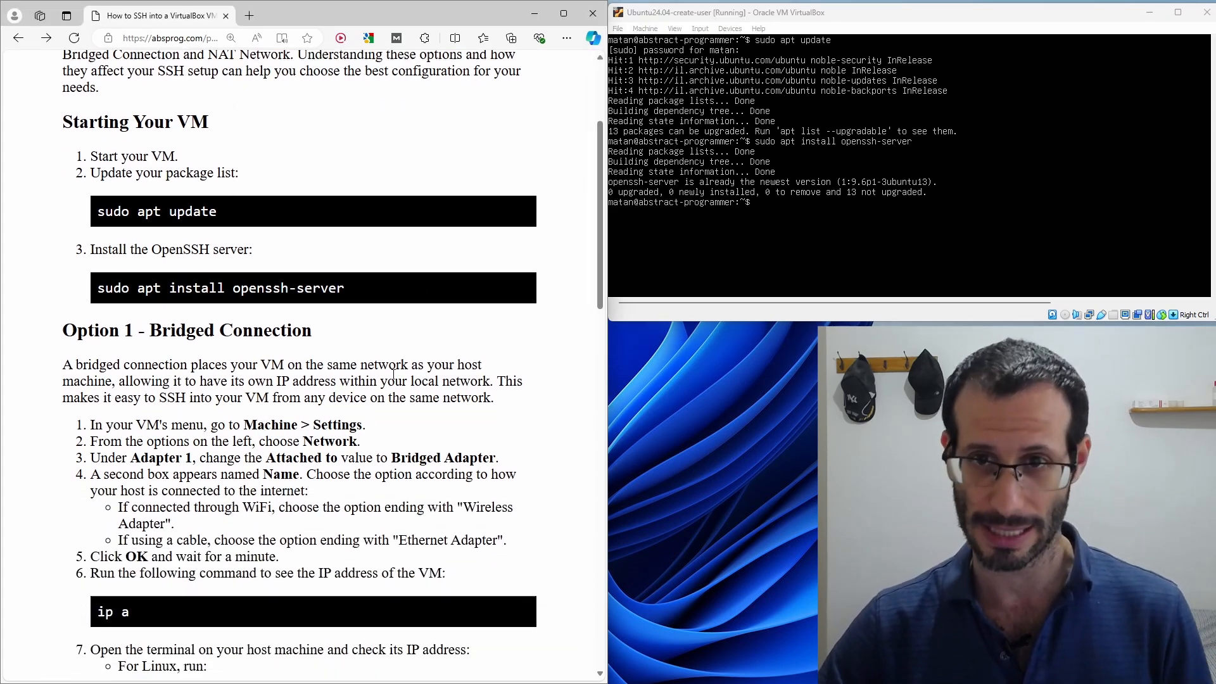
{"action": "left_click", "coordinate": [644, 28]}
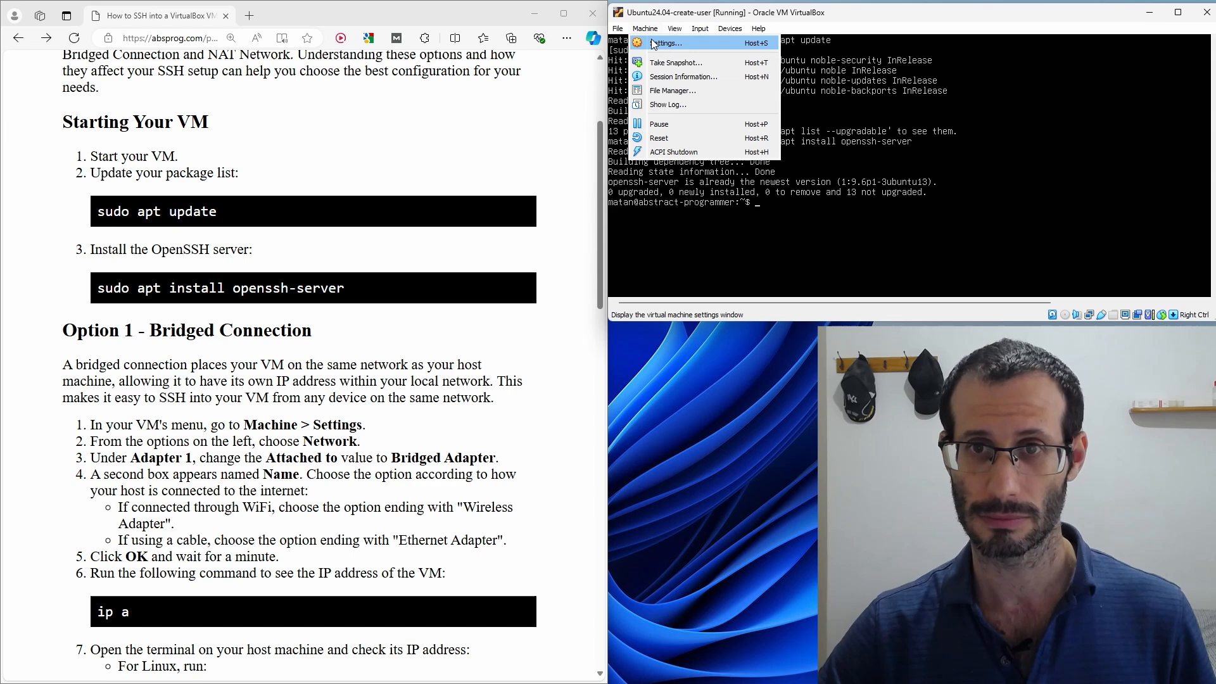
{"action": "left_click", "coordinate": [666, 42]}
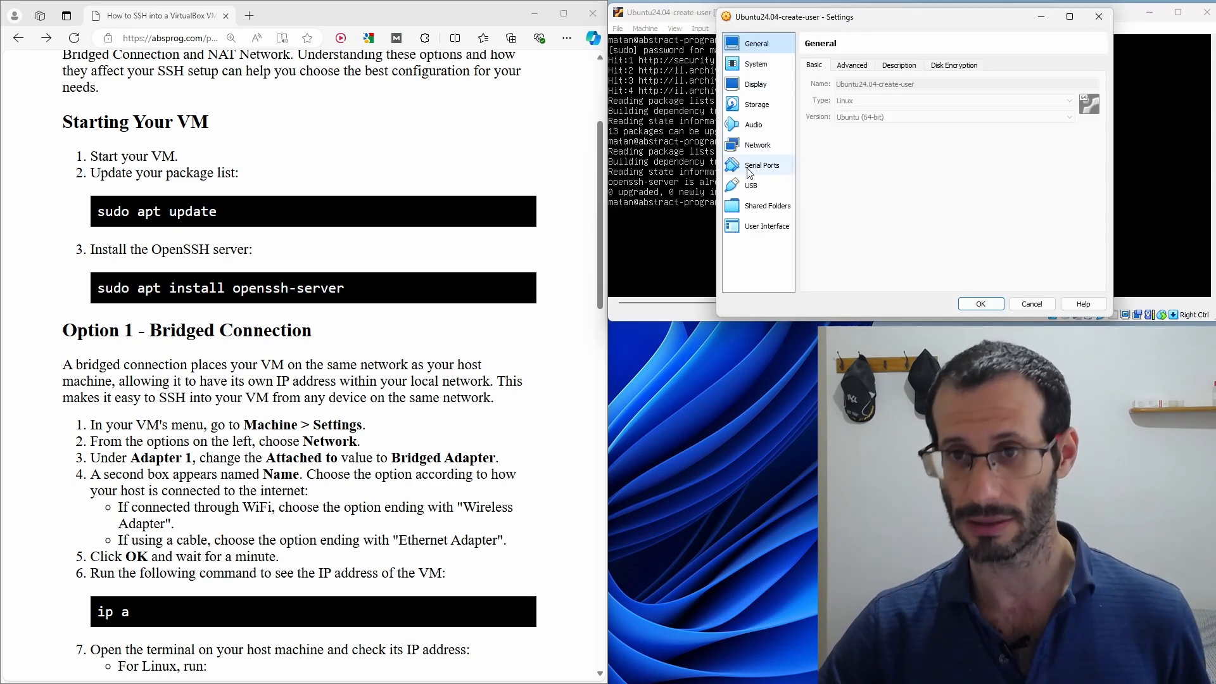
{"action": "left_click", "coordinate": [757, 145]}
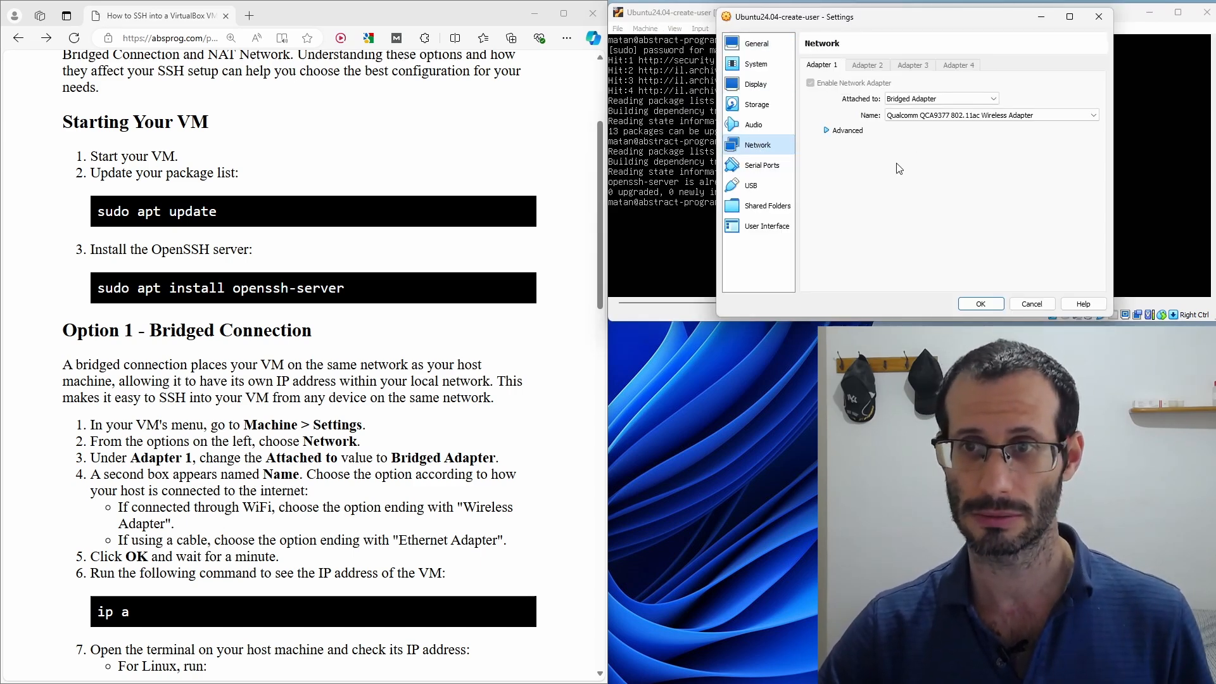
{"action": "mouse_move", "coordinate": [868, 147]}
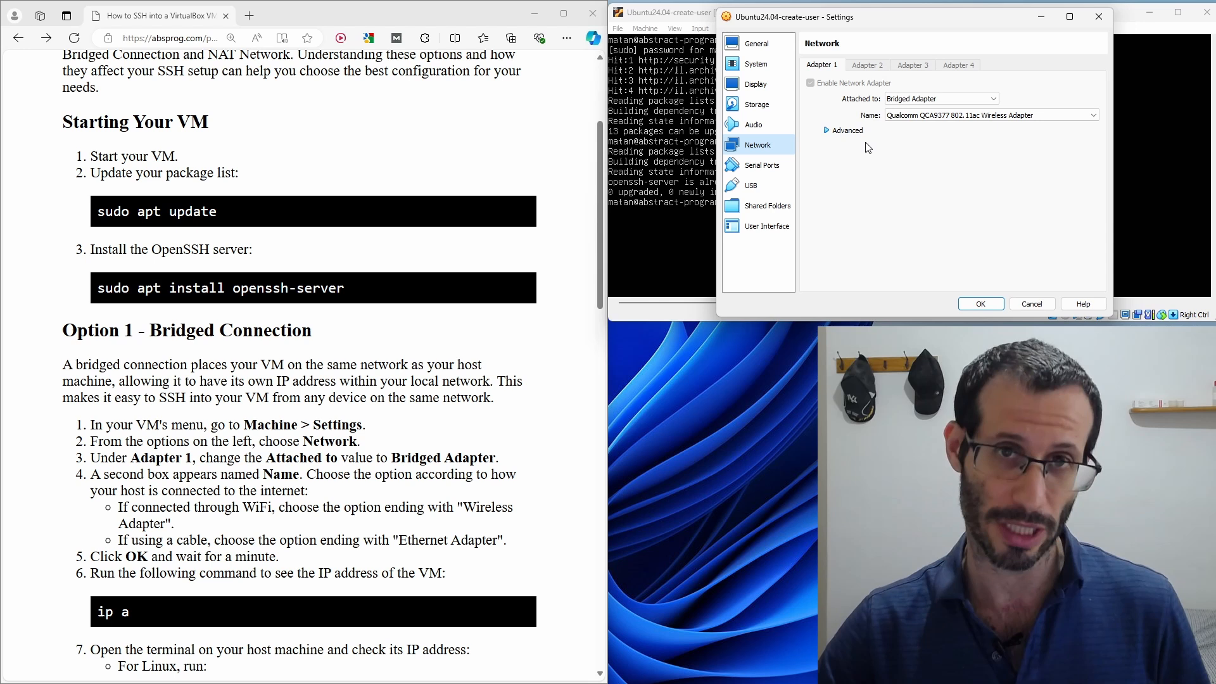
{"action": "left_click", "coordinate": [996, 99]}
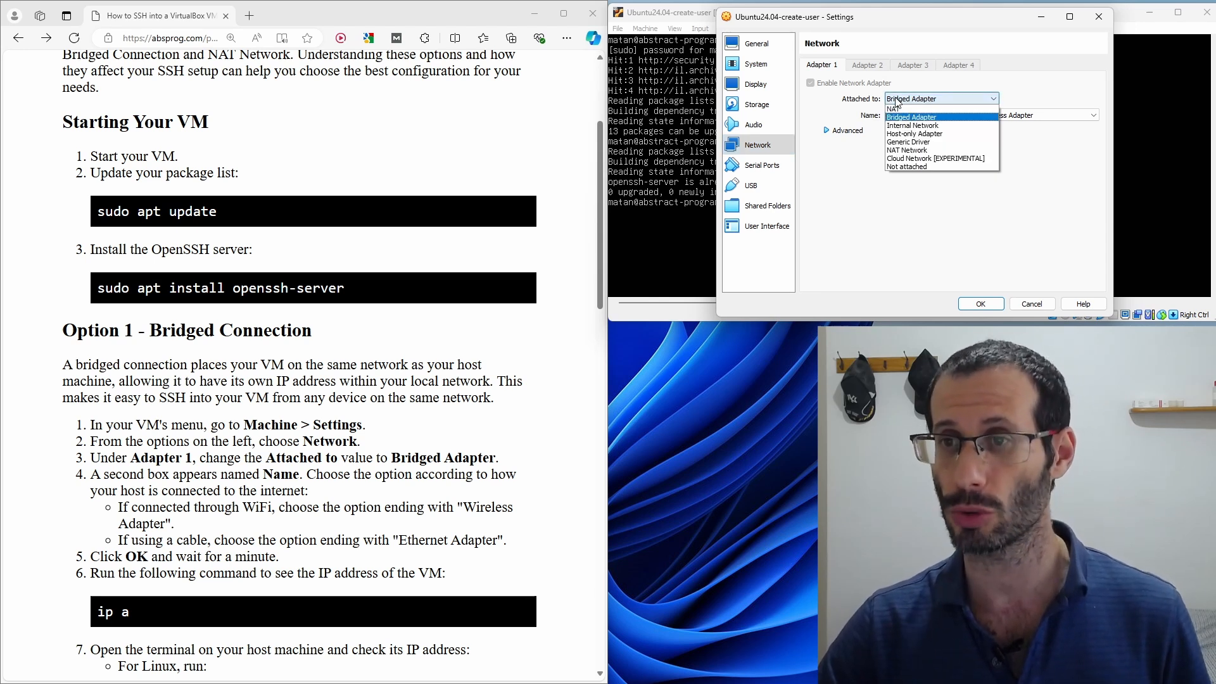
{"action": "mouse_move", "coordinate": [927, 117]}
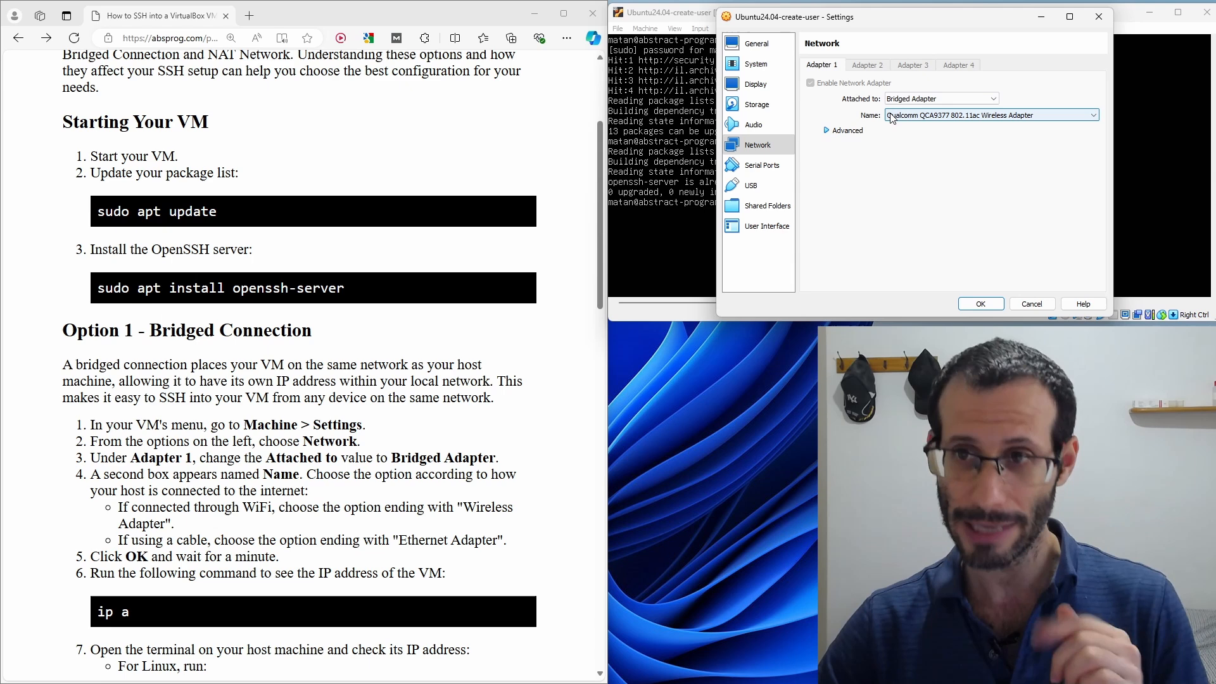
{"action": "left_click", "coordinate": [1093, 115]}
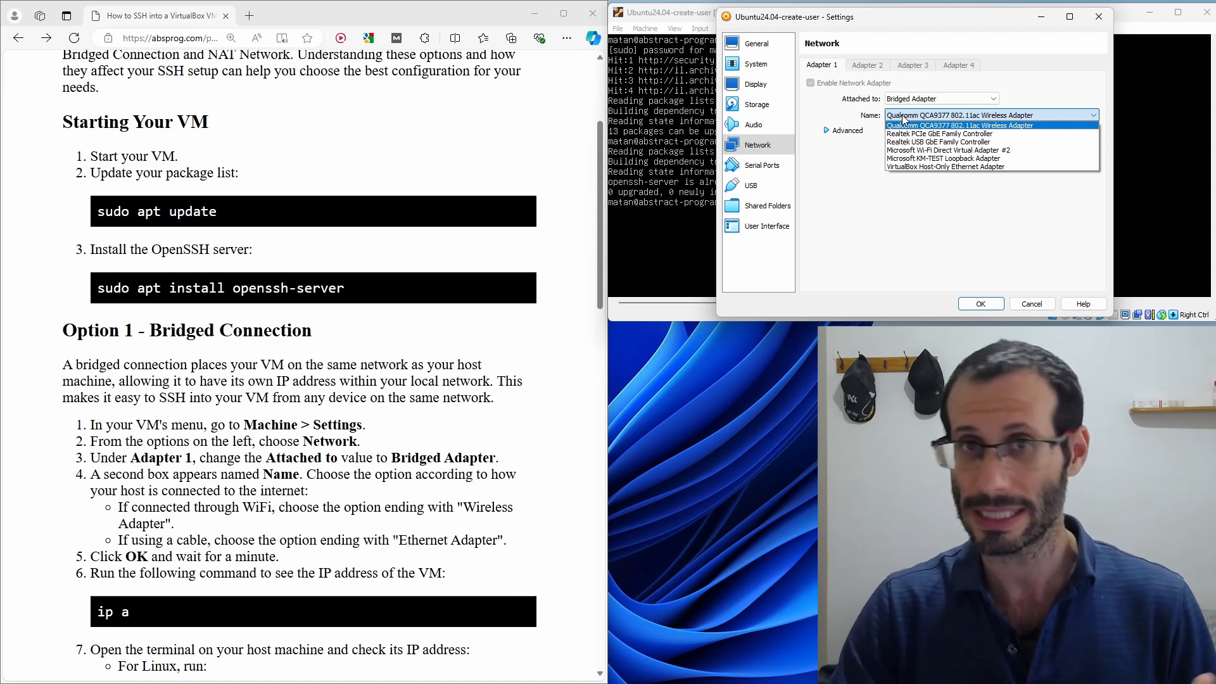
{"action": "mouse_move", "coordinate": [954, 126]}
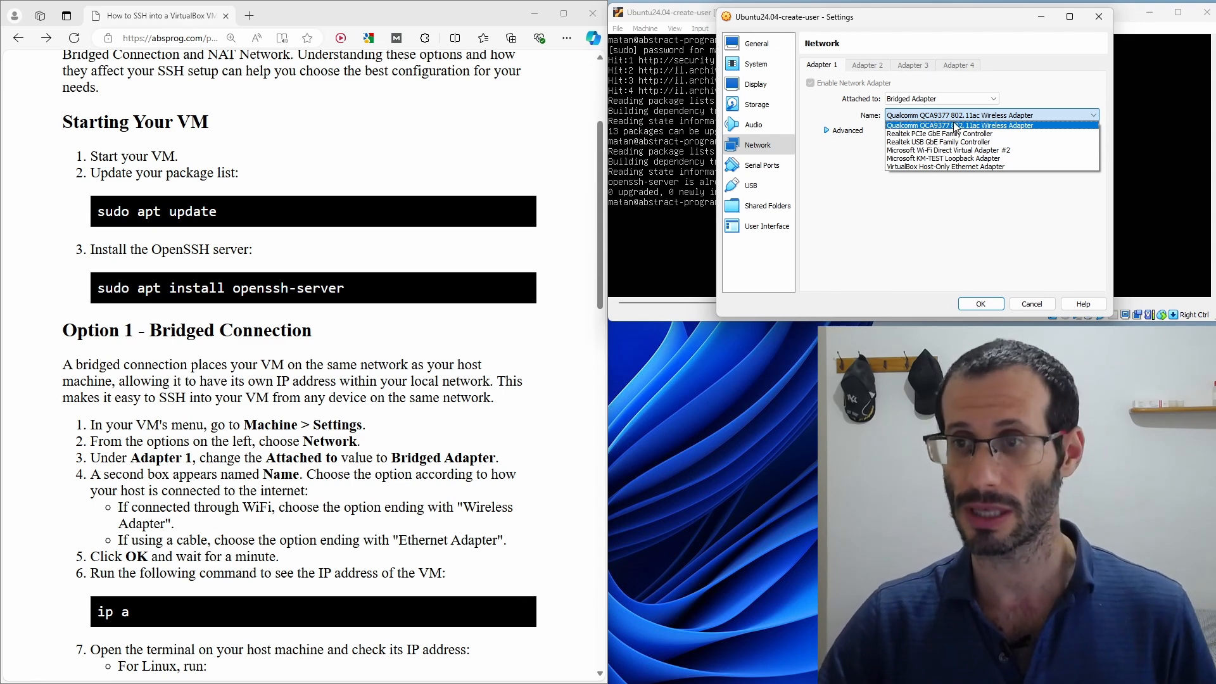
{"action": "mouse_move", "coordinate": [1022, 131]}
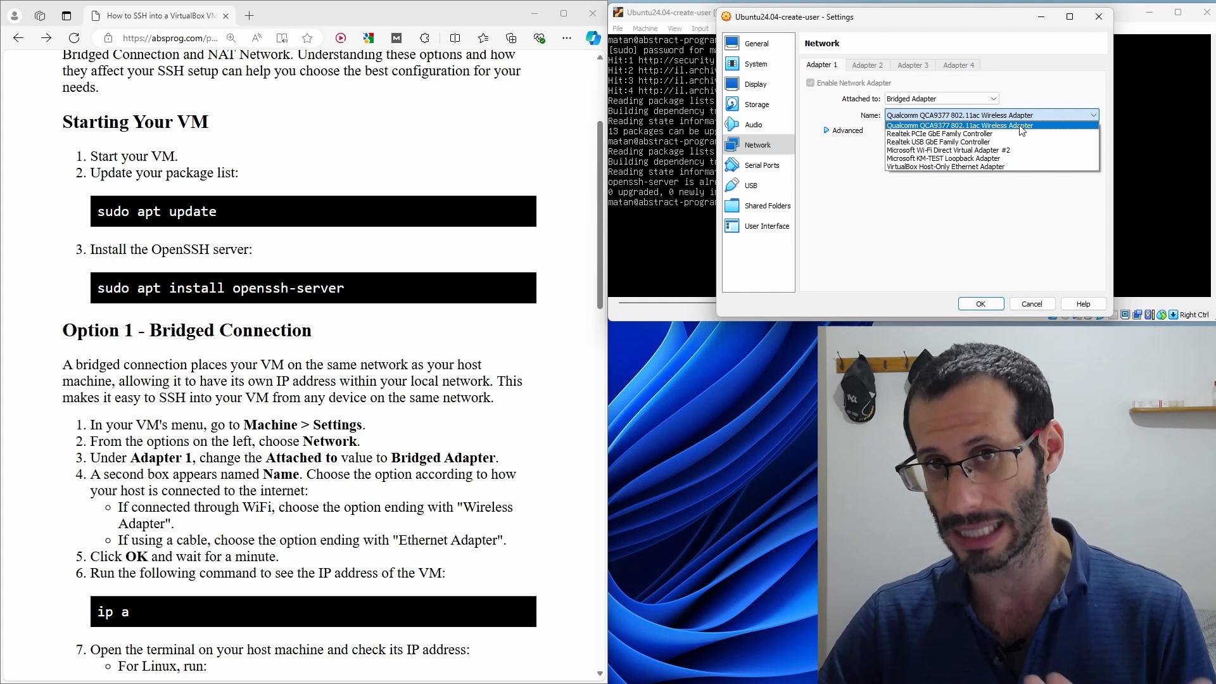
{"action": "left_click", "coordinate": [961, 125]}
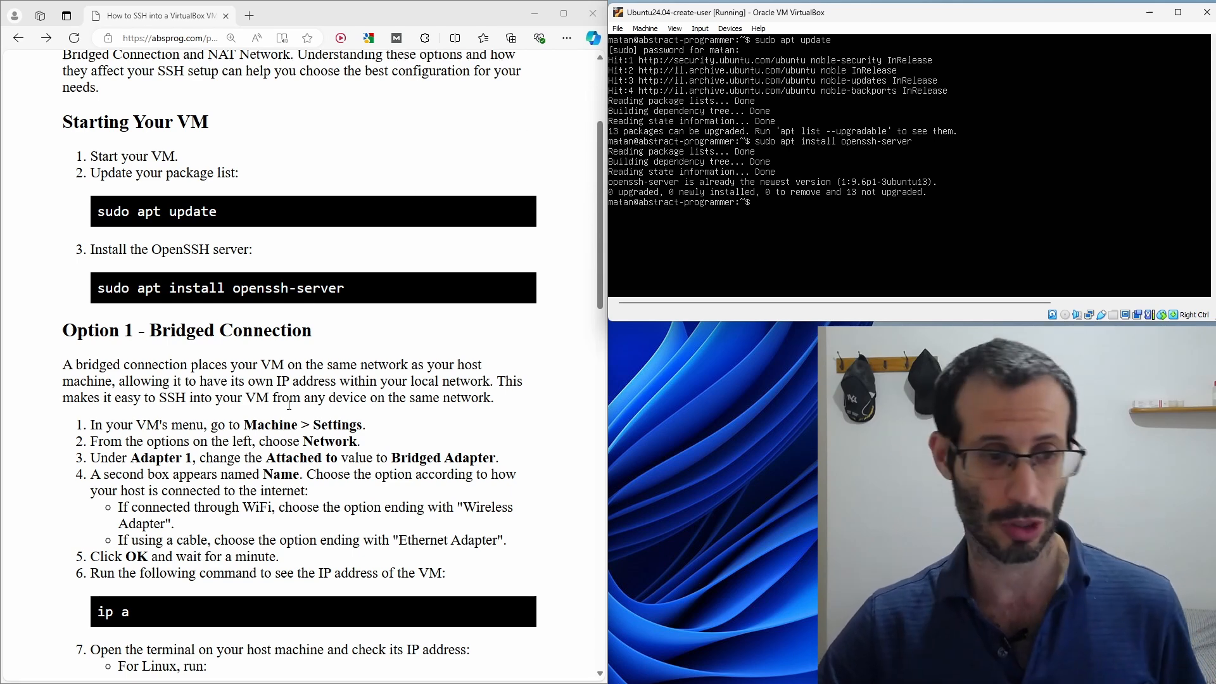
Step: Run ip a in the VM terminal to display the guest's bridged interface addresses
{"action": "scroll", "scroll_direction": "down", "scroll_amount": 3}
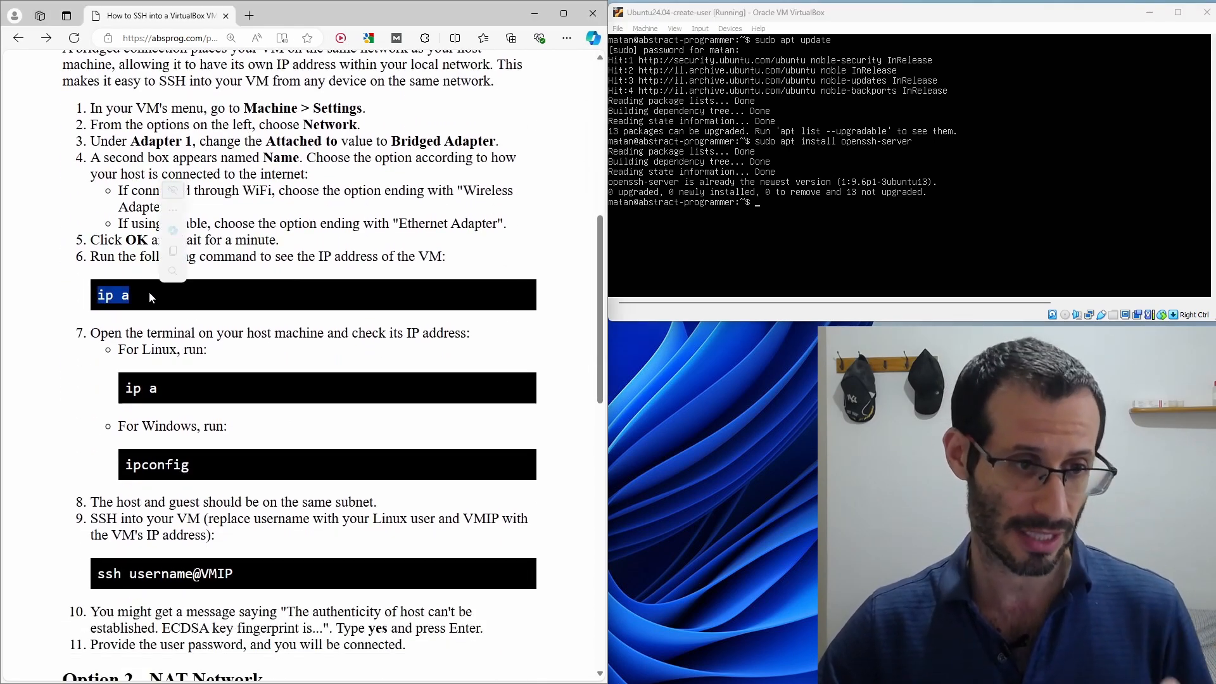
{"action": "scroll", "scroll_direction": "down", "scroll_amount": 3}
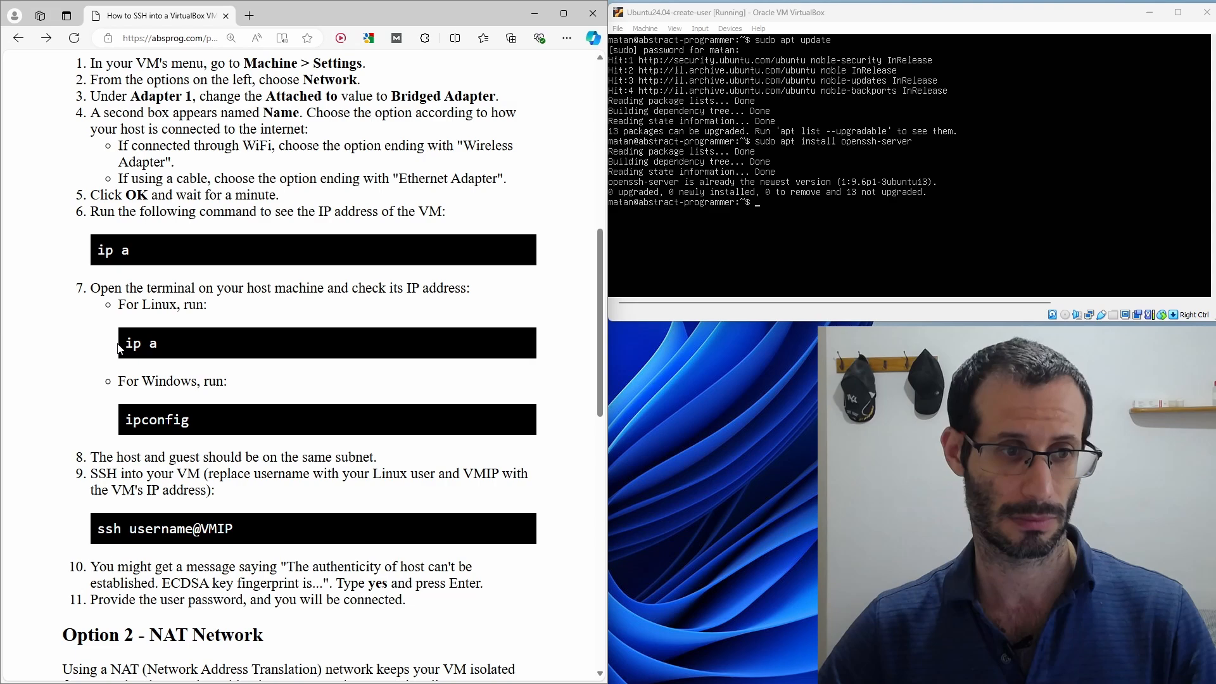
{"action": "type", "text": "ip a"}
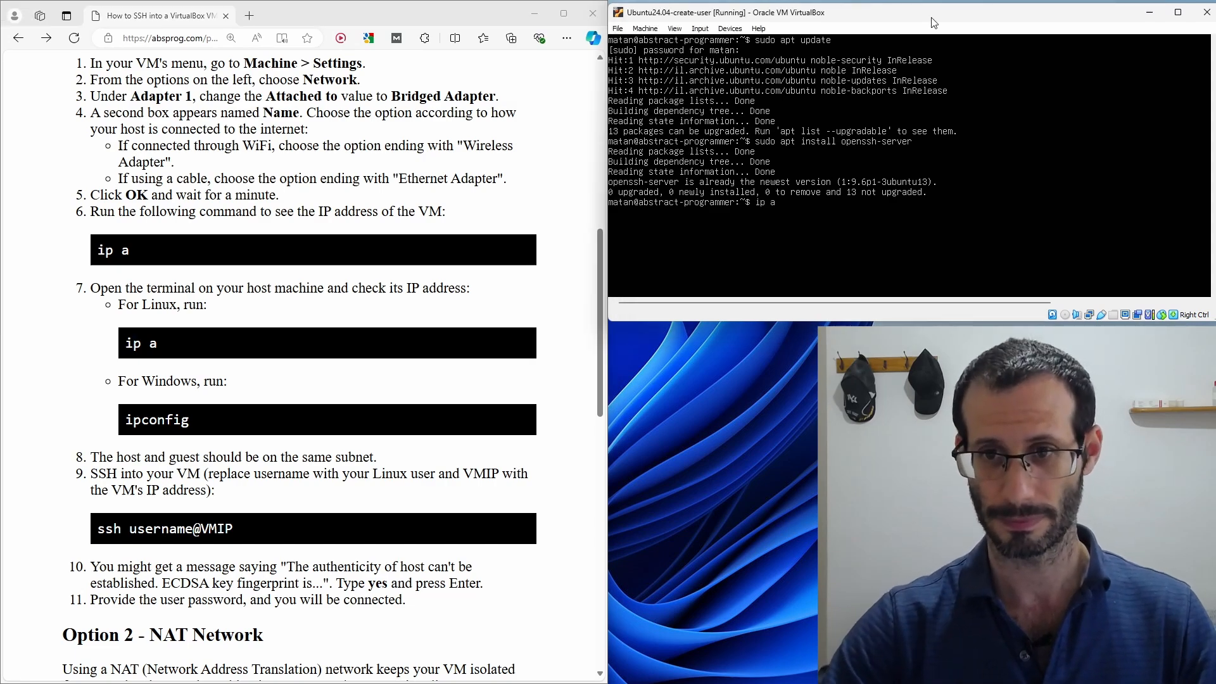
{"action": "key", "text": "Return"}
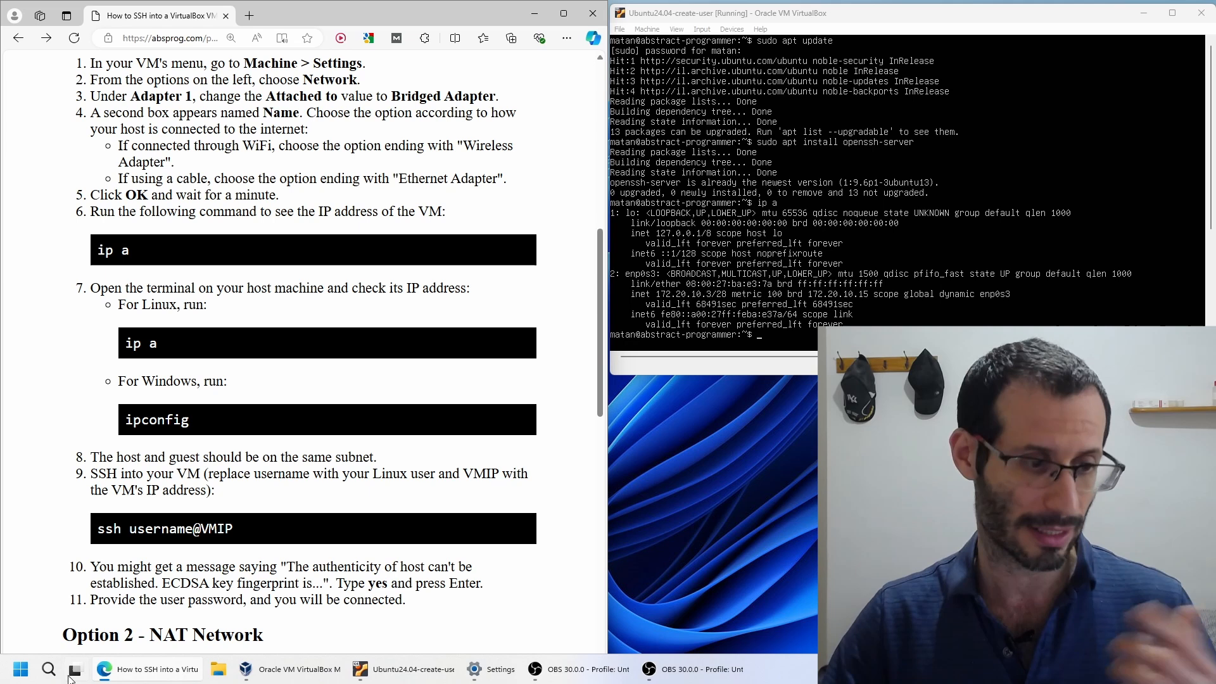
Step: Launch PowerShell and run ipconfig to find the Wi-Fi IPv4 address 172.20.10.4
{"action": "right_click", "coordinate": [20, 669]}
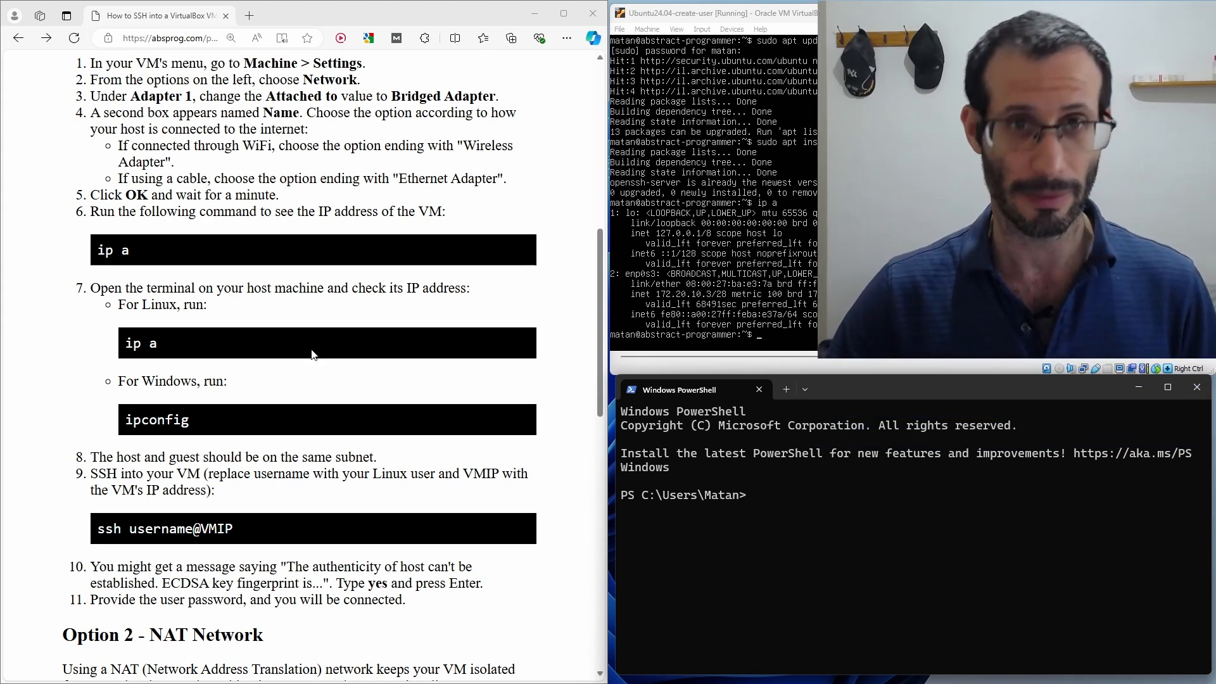
{"action": "double_click", "coordinate": [157, 419]}
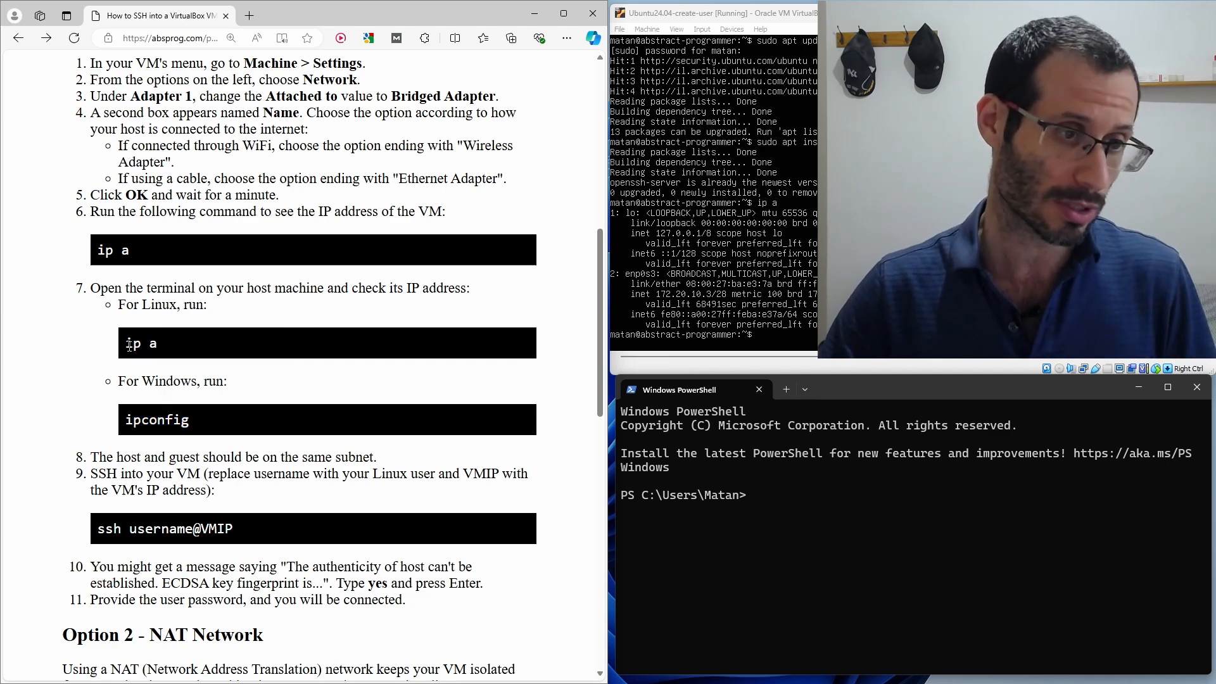
{"action": "double_click", "coordinate": [140, 343]}
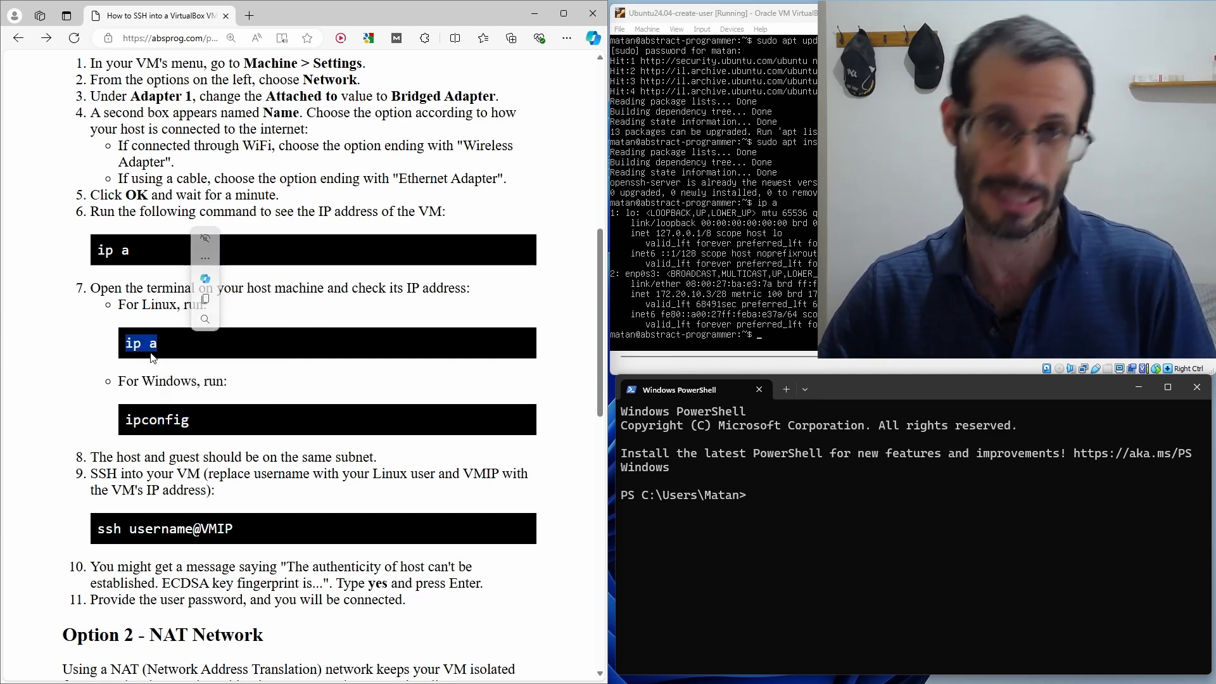
{"action": "double_click", "coordinate": [157, 420]}
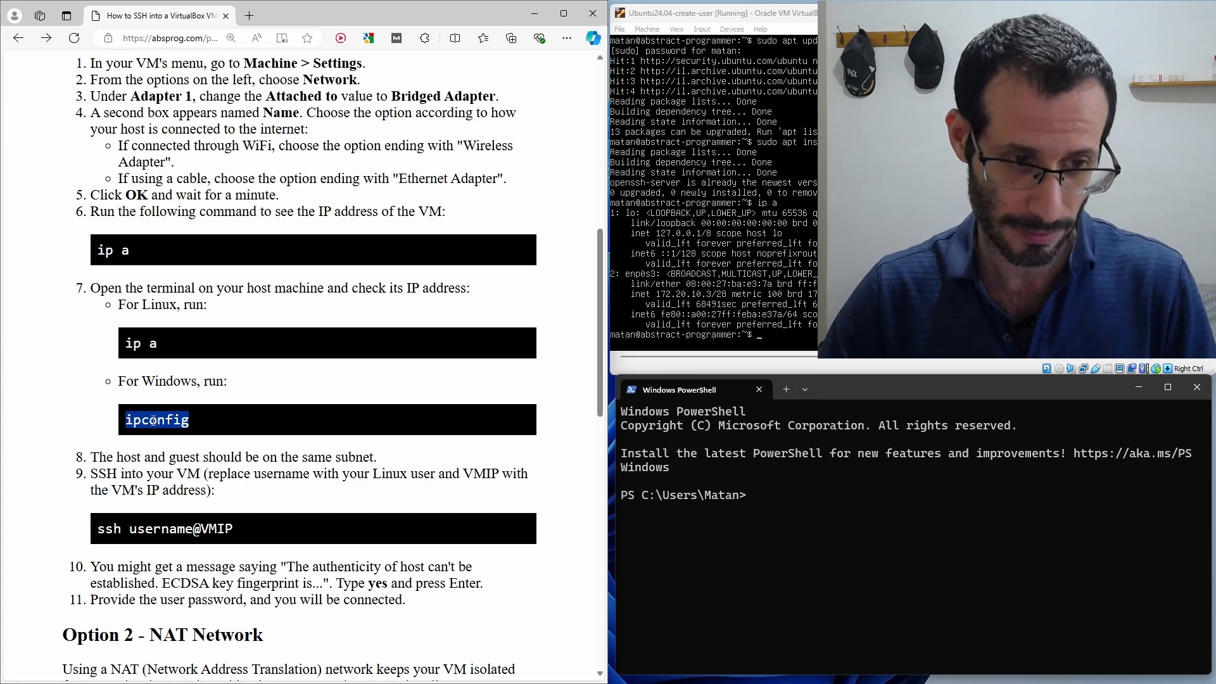
{"action": "type", "text": "ipconfig"}
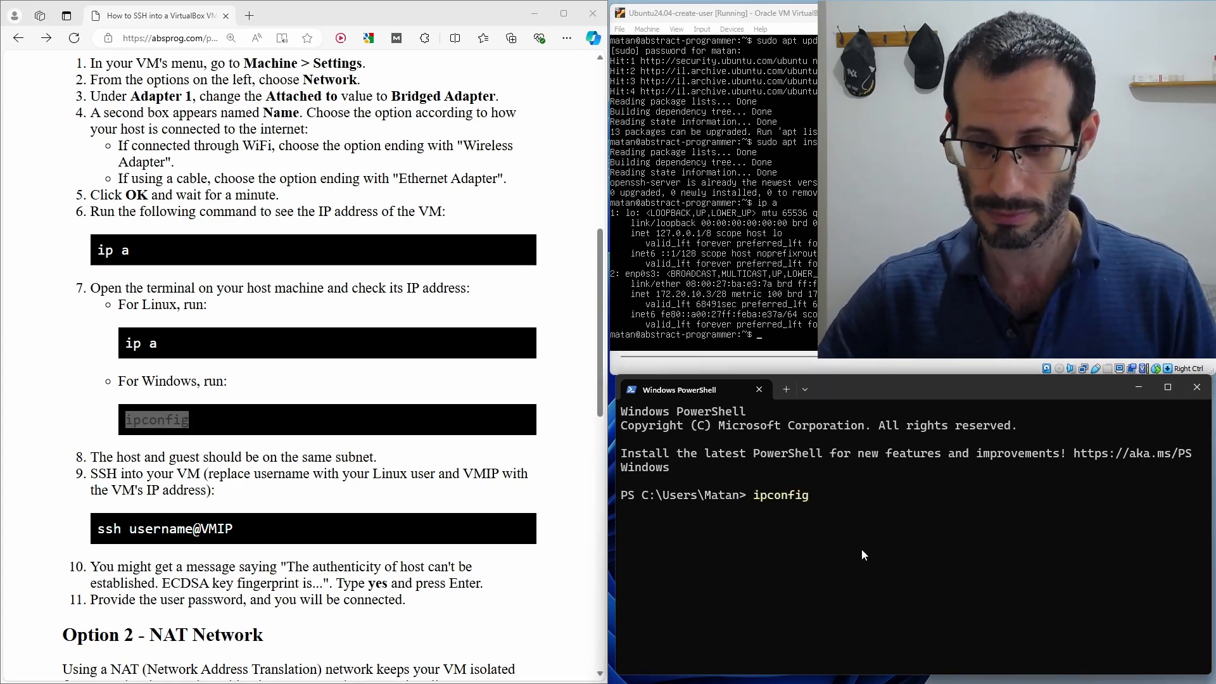
{"action": "key", "text": "Return"}
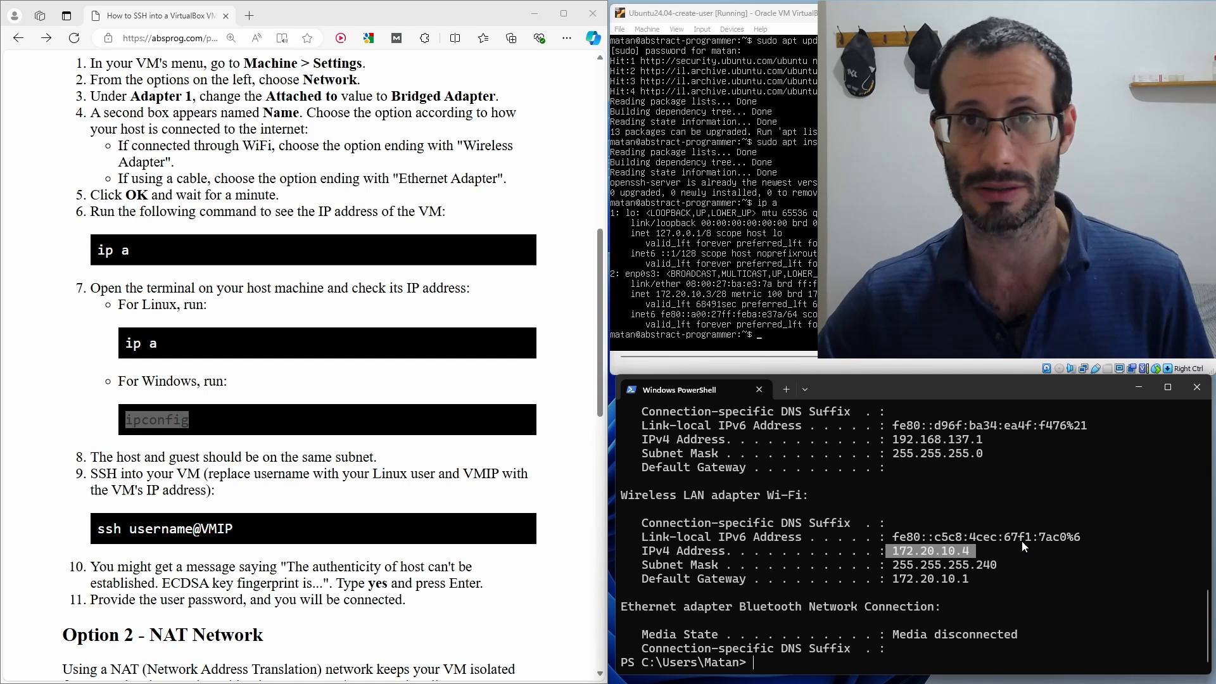
{"action": "scroll", "scroll_direction": "down", "scroll_amount": 3}
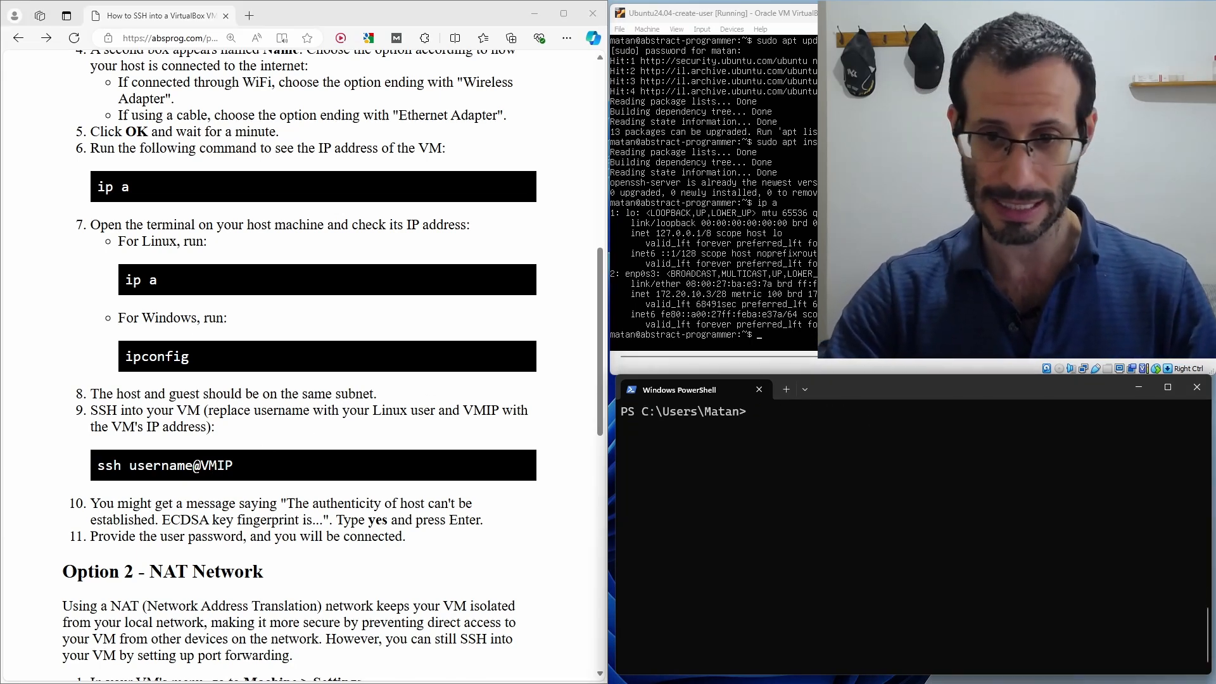
{"action": "type", "text": "ssh"}
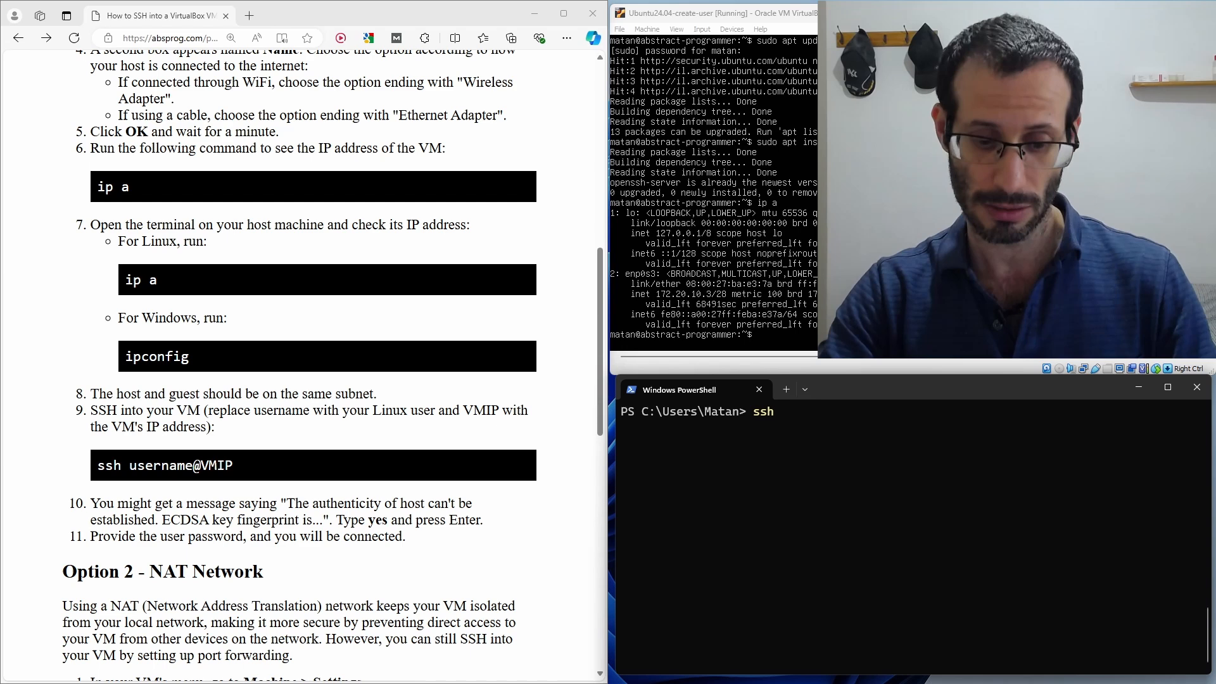
{"action": "type", "text": "matan@"}
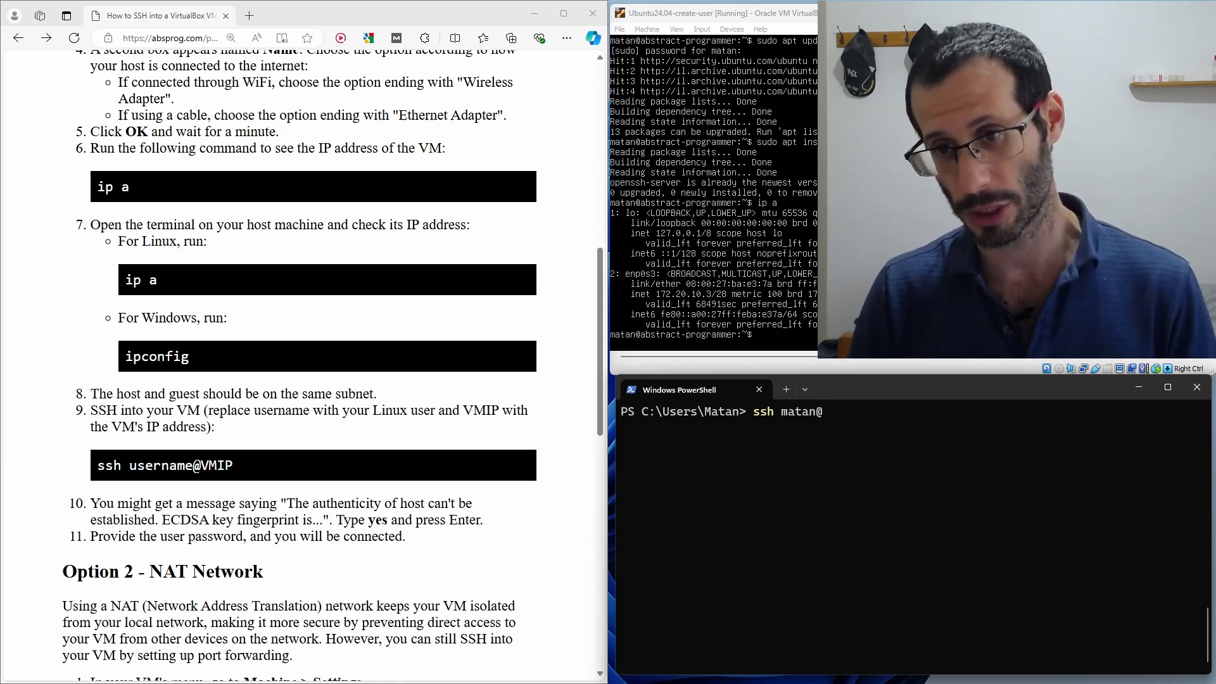
{"action": "type", "text": "172.20.10."}
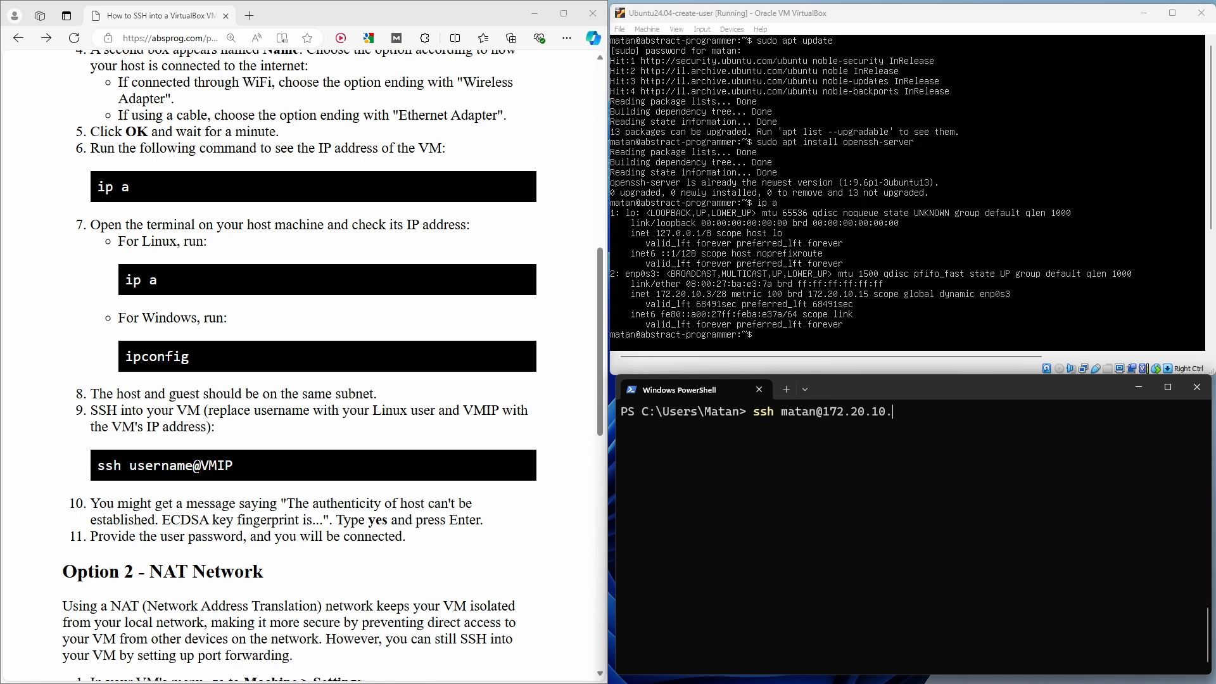
{"action": "key", "text": "Return"}
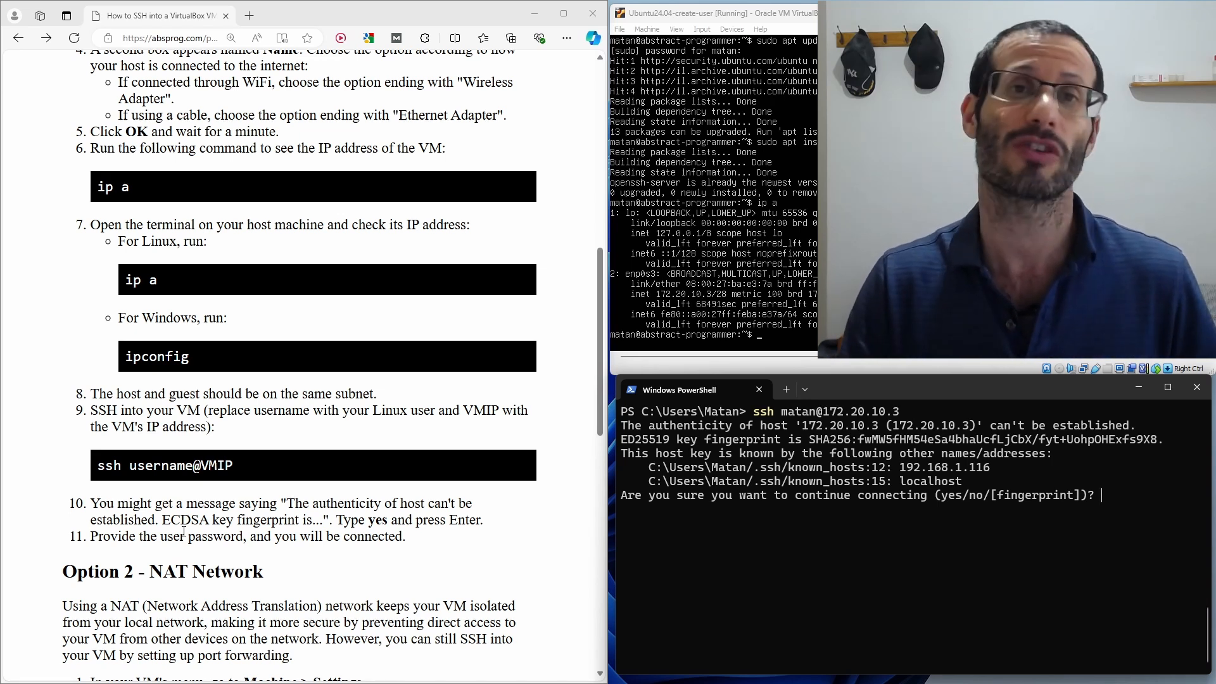
{"action": "mouse_move", "coordinate": [519, 577]}
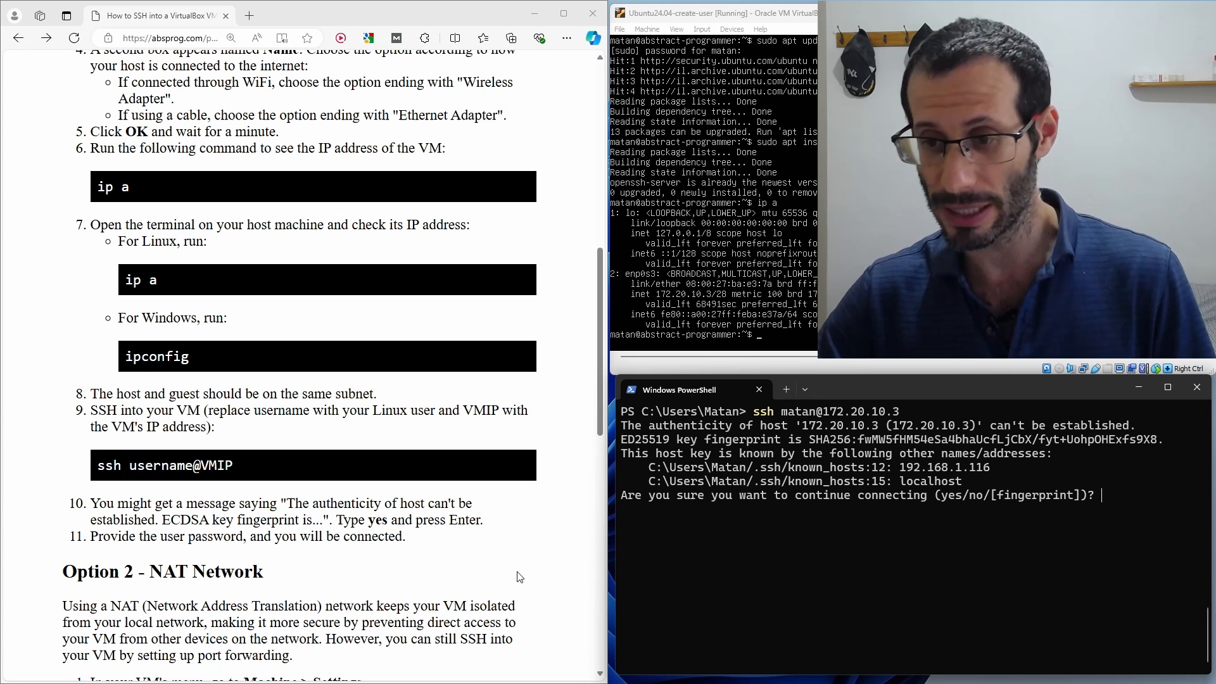
{"action": "type", "text": "yes"}
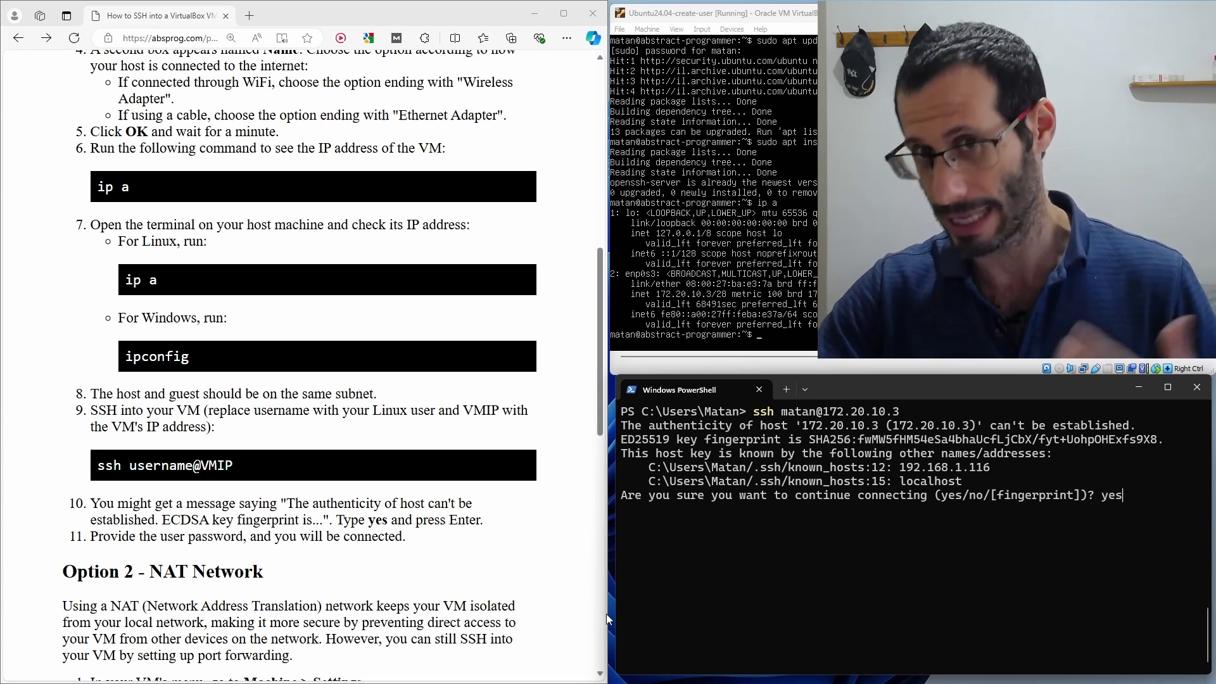
{"action": "key", "text": "Return"}
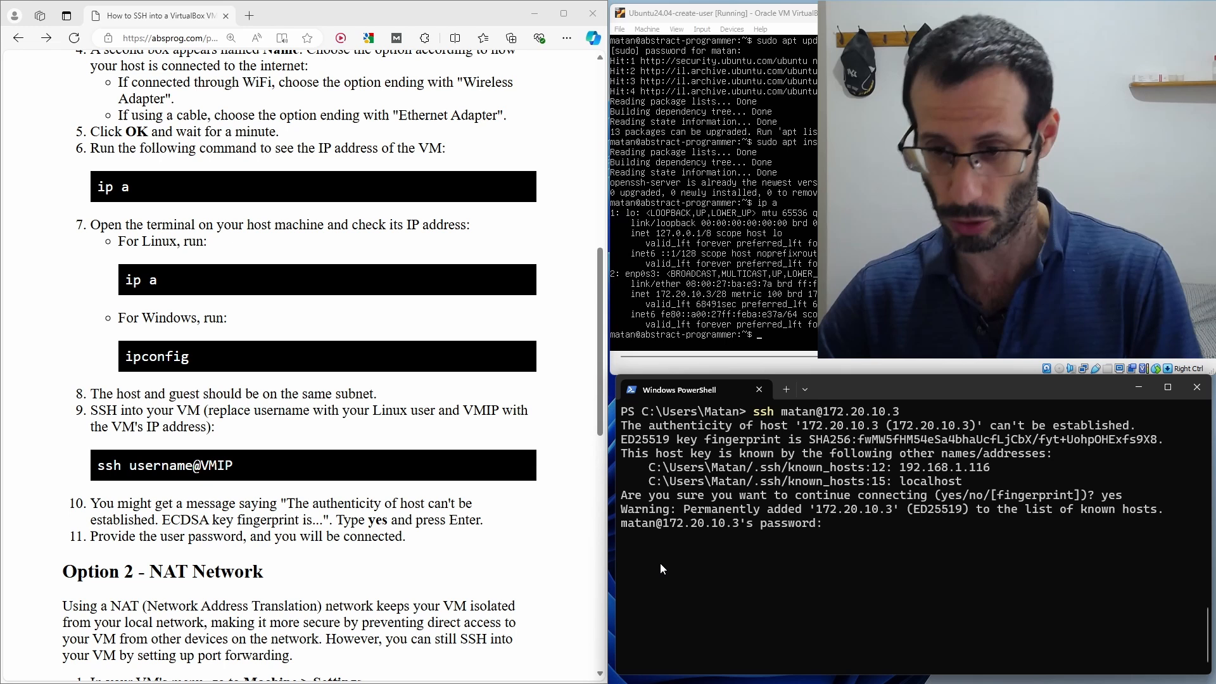
{"action": "key", "text": "Return"}
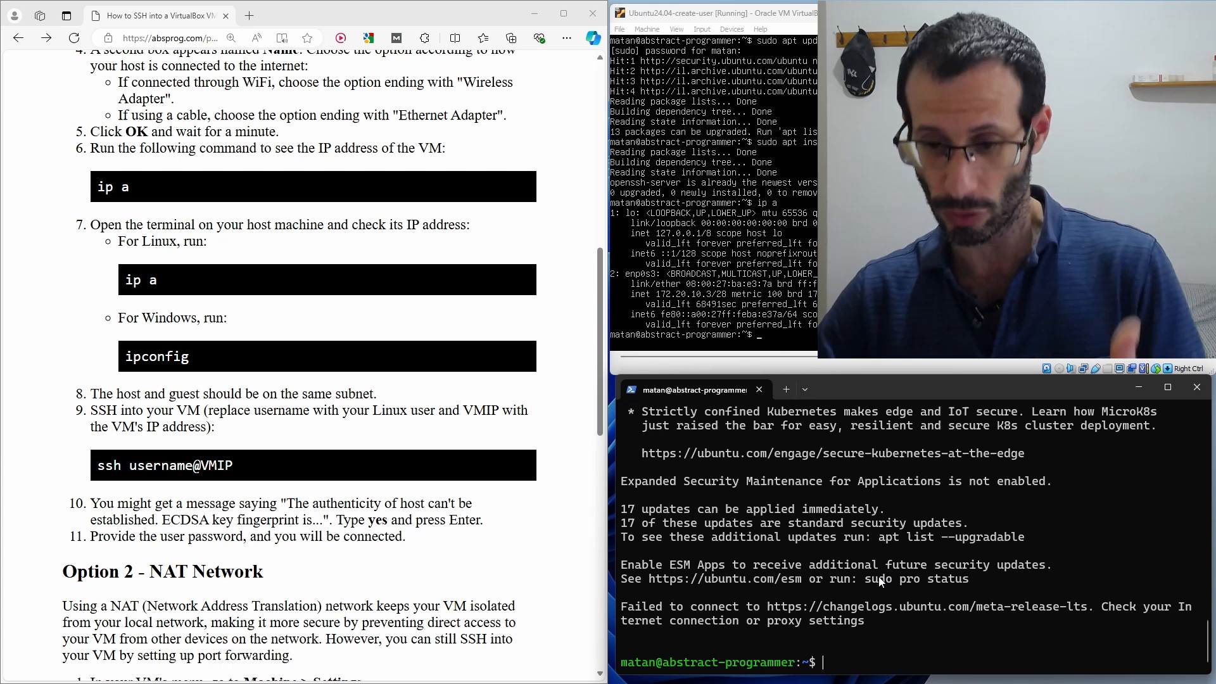
Step: Log out of SSH, set Adapter 1 to NAT and add a new port forwarding rule
{"action": "type", "text": "e"}
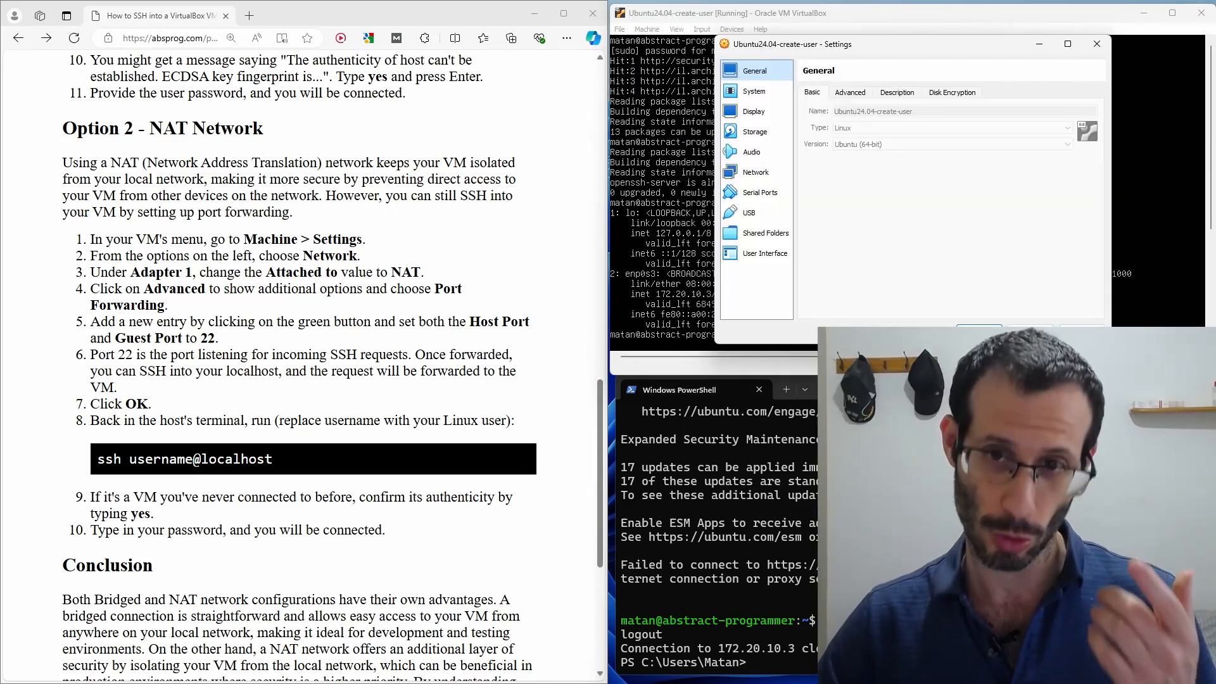
{"action": "left_click", "coordinate": [753, 172]}
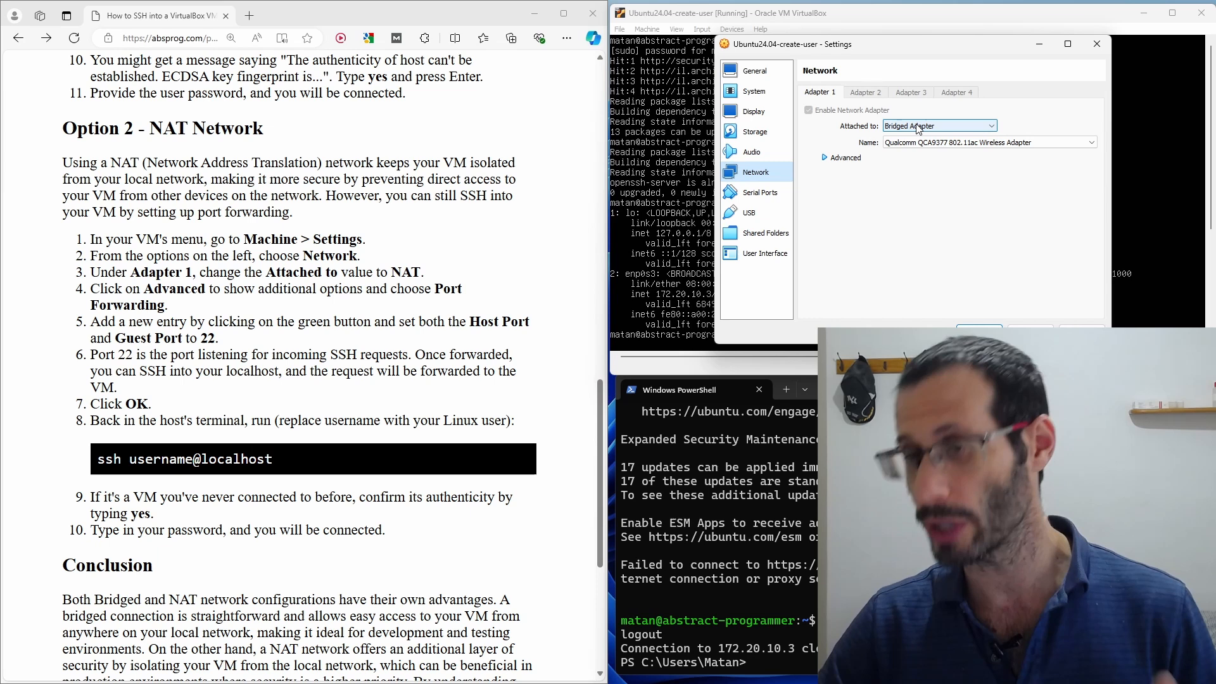
{"action": "left_click", "coordinate": [937, 125]}
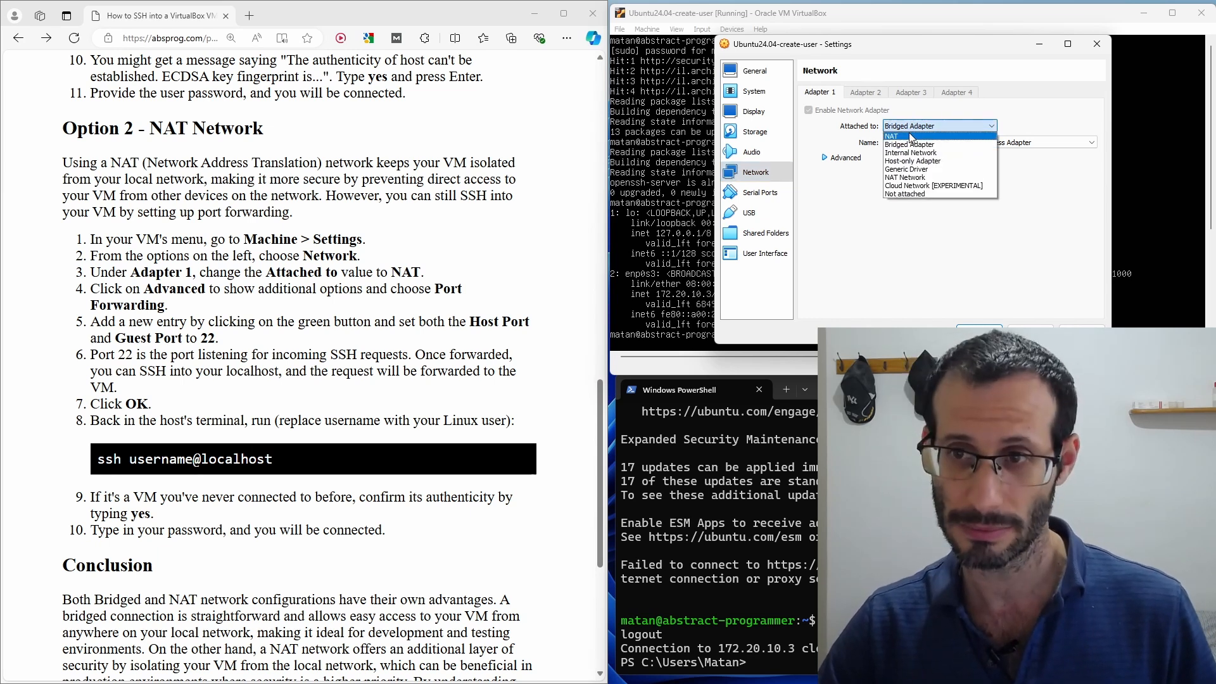
{"action": "left_click", "coordinate": [892, 135]}
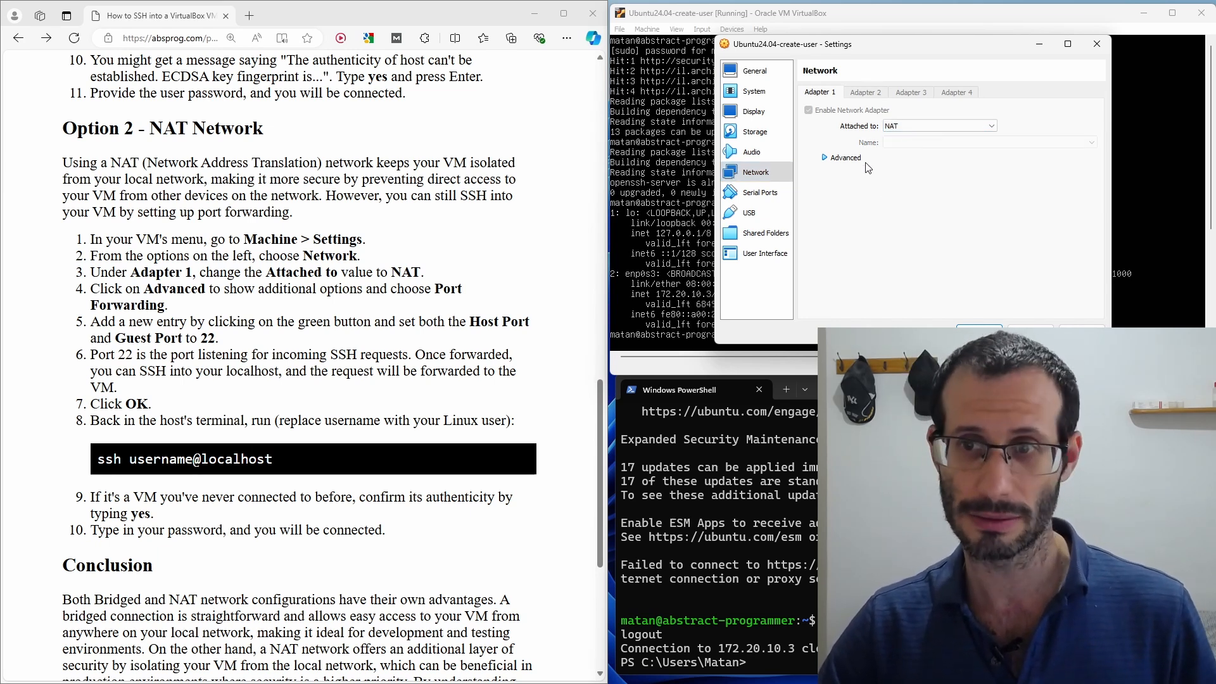
{"action": "left_click", "coordinate": [844, 158]}
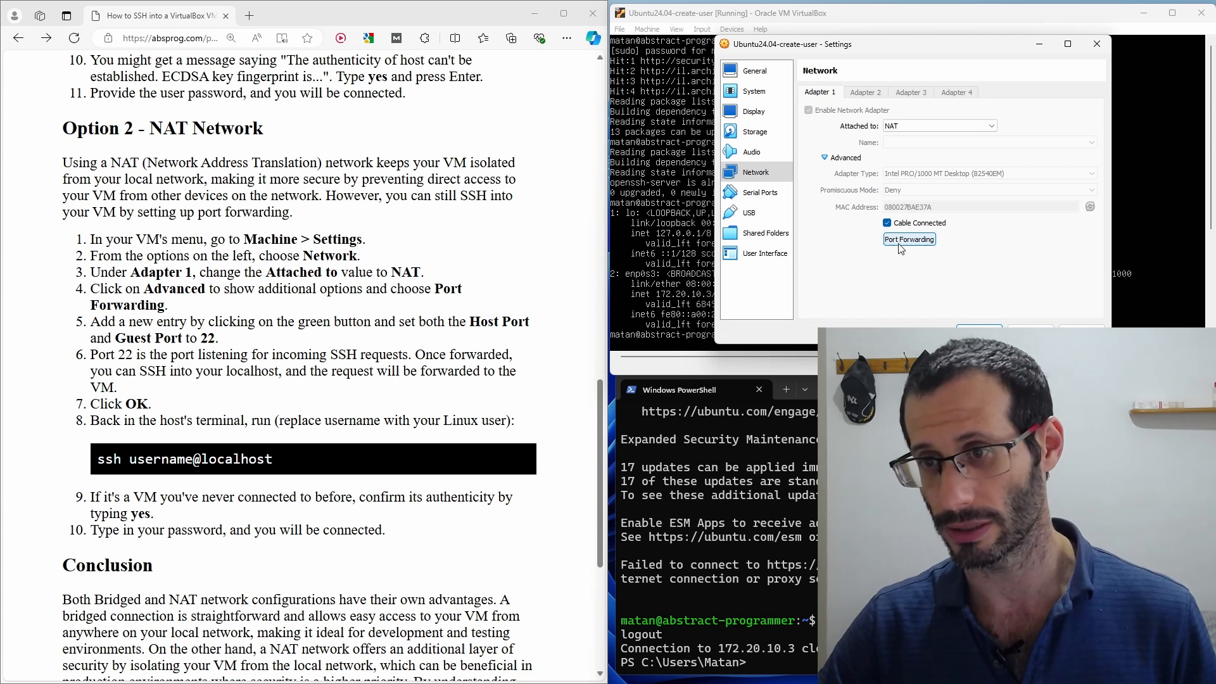
{"action": "left_click", "coordinate": [909, 239]}
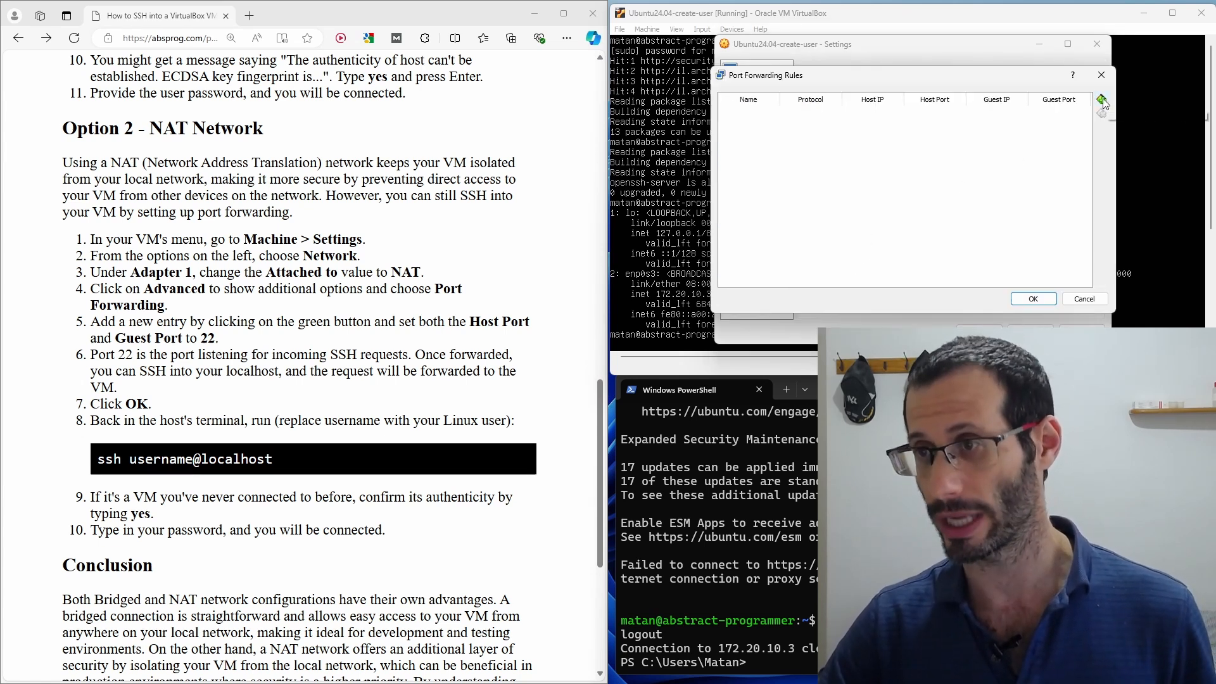
{"action": "left_click", "coordinate": [1102, 100]}
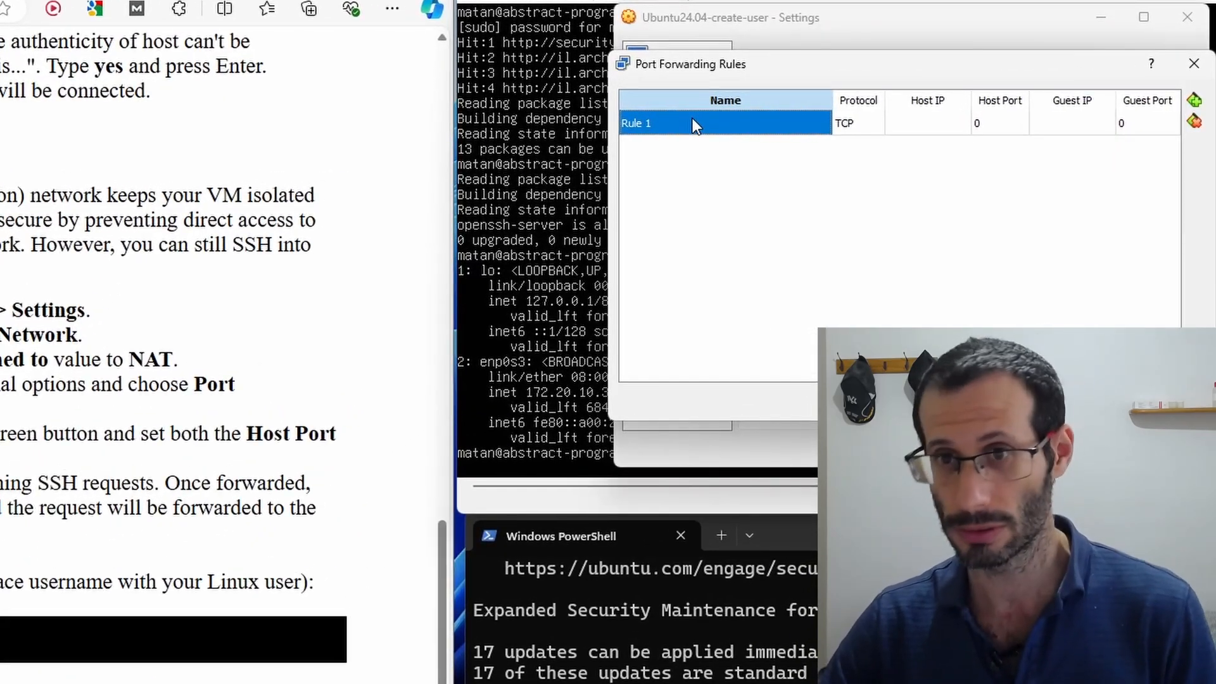
Step: Name the new forwarding rule 'SSH Rule', mapping TCP host port 22 to guest port 22
{"action": "type", "text": "SSH Rule"}
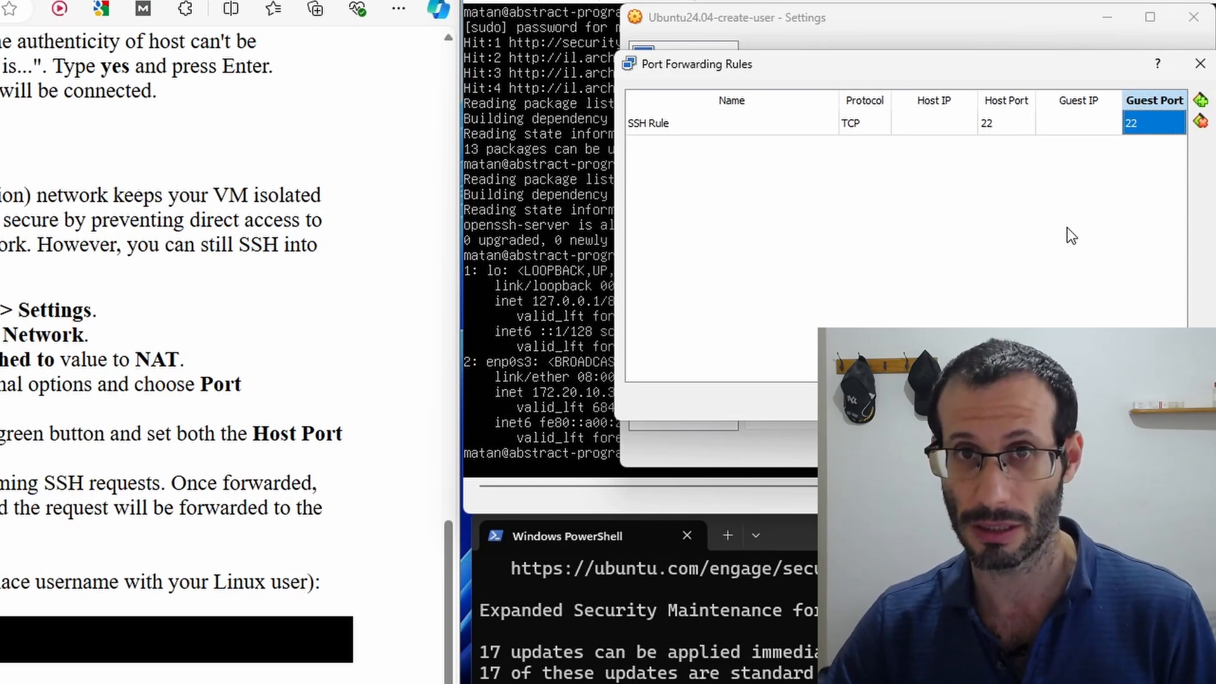
{"action": "mouse_move", "coordinate": [1029, 284]}
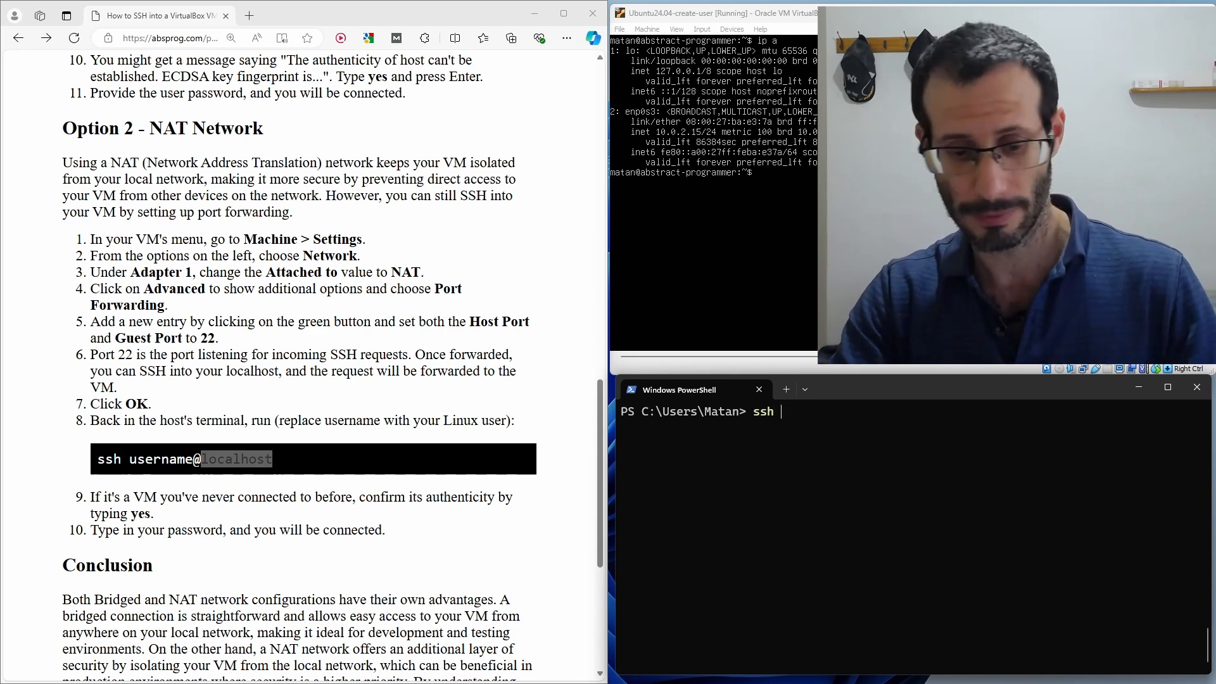
Step: Enter ssh matan@localhost at the PowerShell prompt, not yet run
{"action": "type", "text": "matan"}
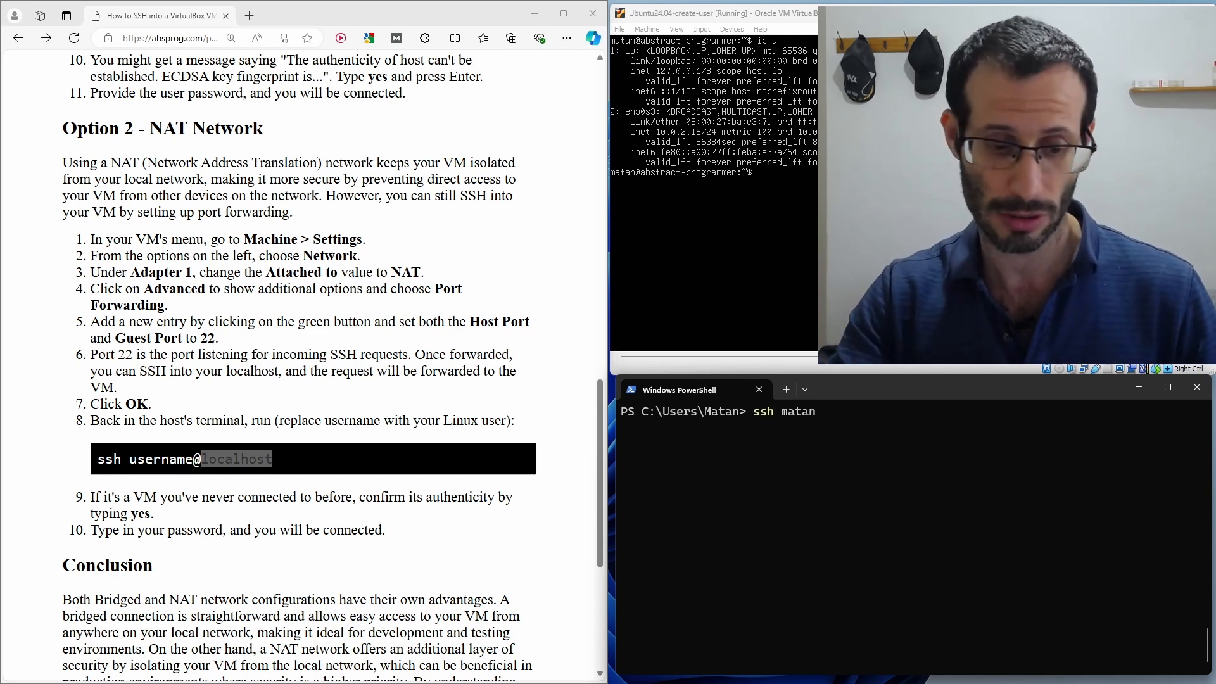
{"action": "type", "text": "@localhost"}
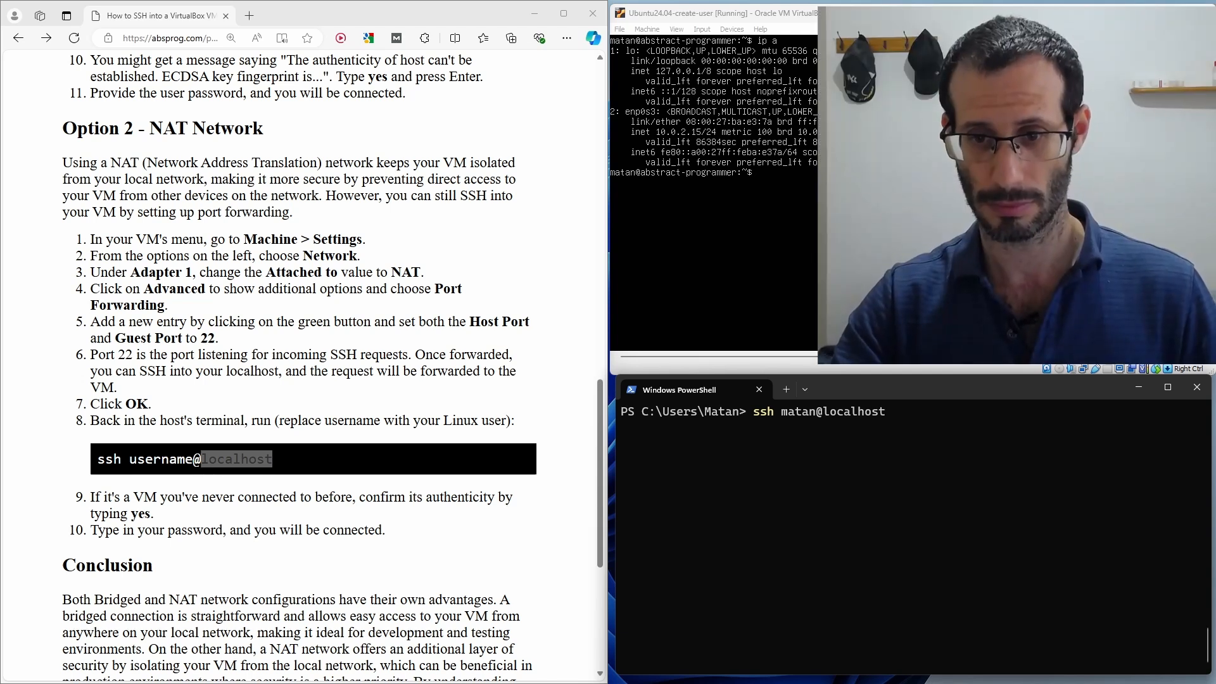